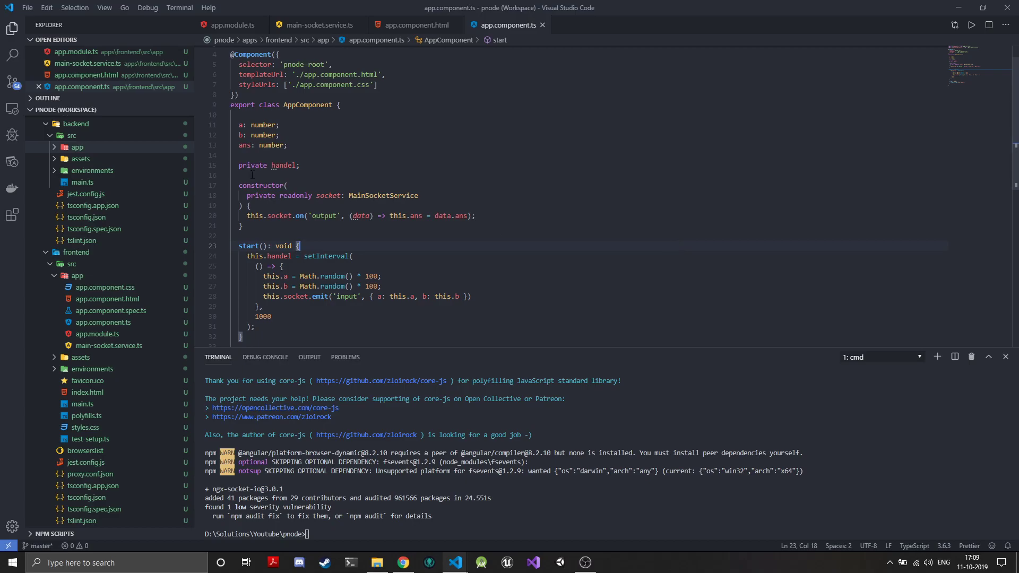
# Expand backend/src/app, then view the Installation section of the NestJS Gateways docs in Chrome.
pyautogui.click(77, 147)
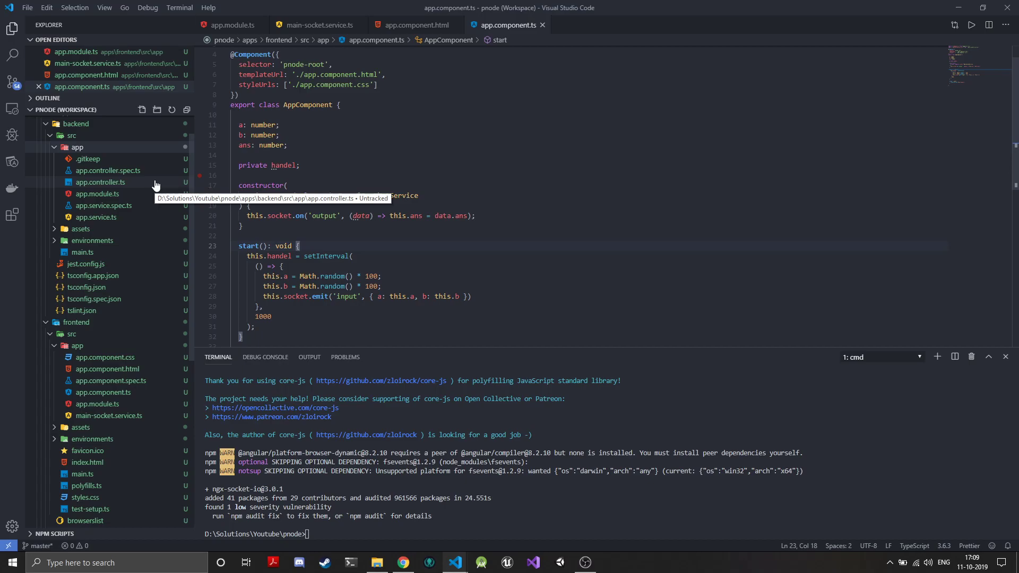
pyautogui.moveTo(404, 560)
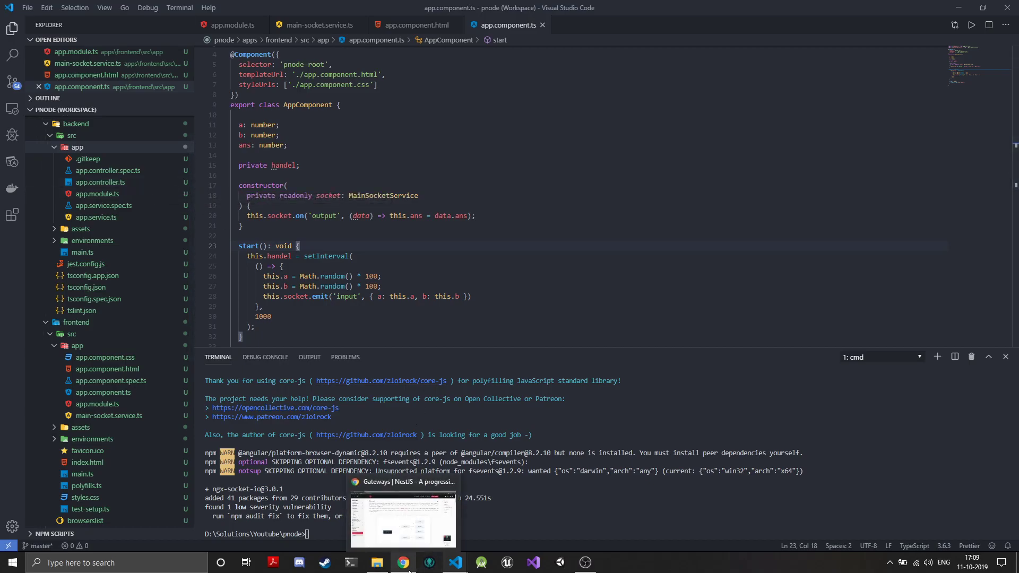
pyautogui.click(404, 514)
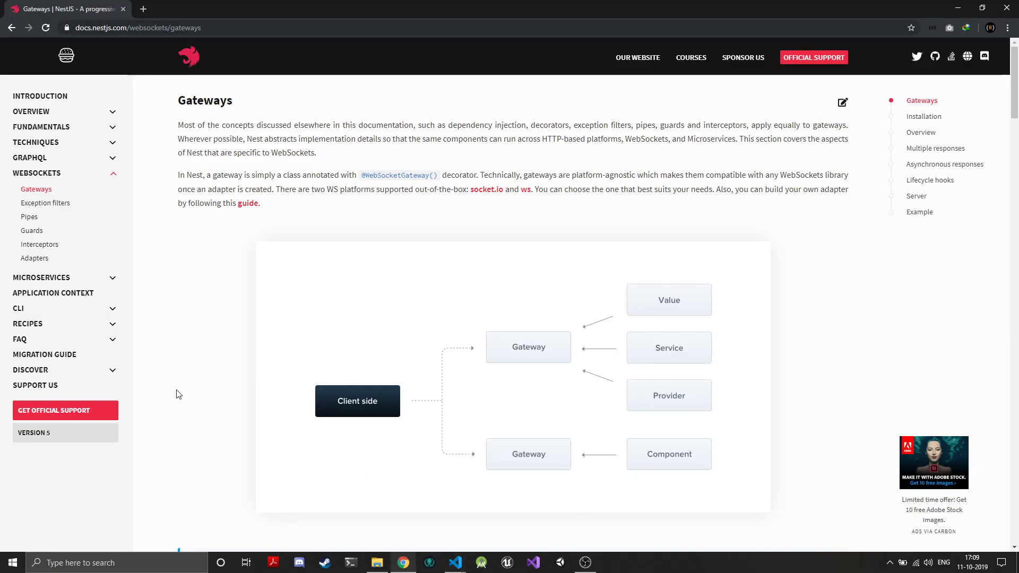
pyautogui.scroll(-3)
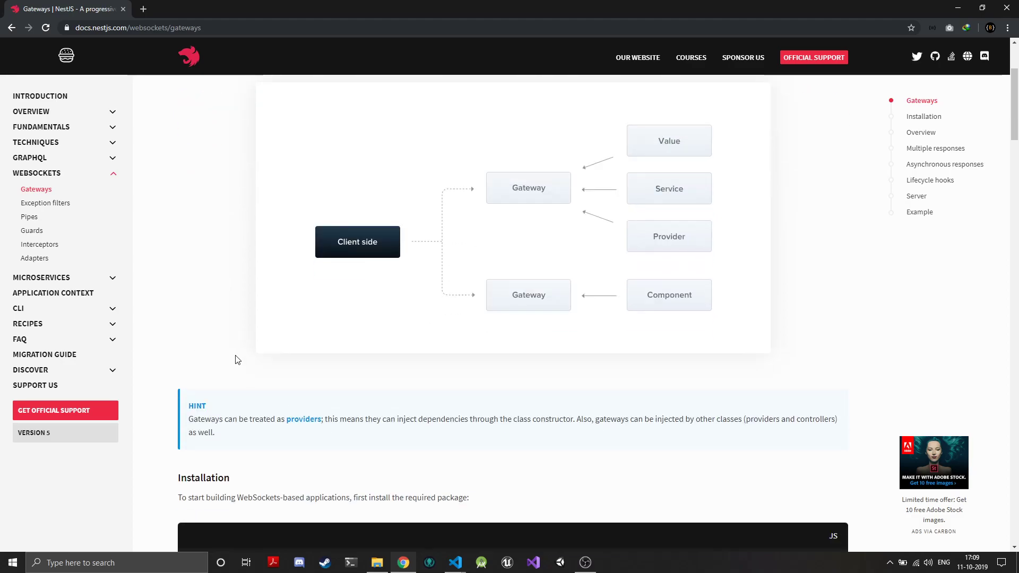
pyautogui.scroll(-3)
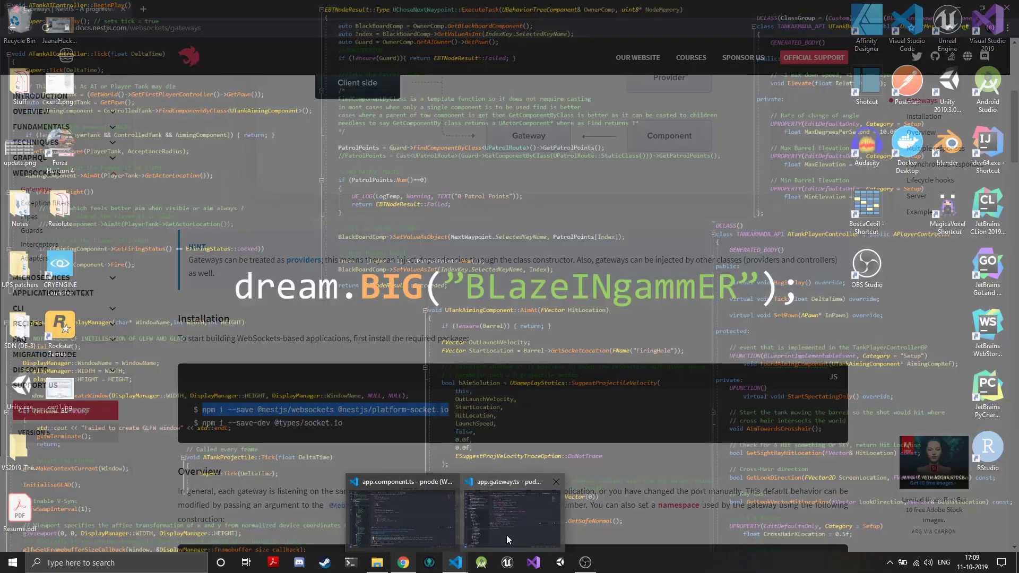
pyautogui.click(400, 514)
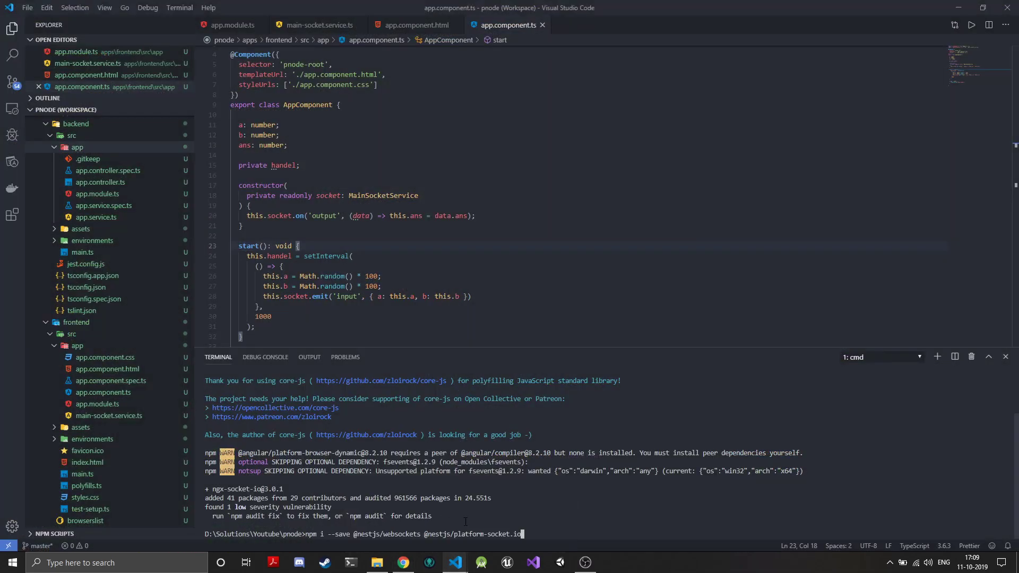
pyautogui.press('Return')
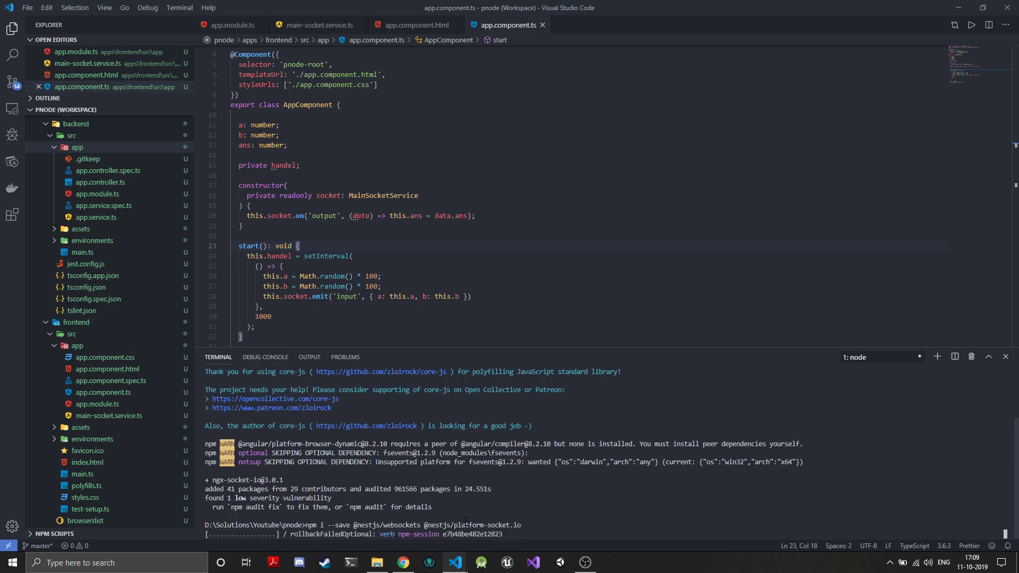
pyautogui.moveTo(100, 189)
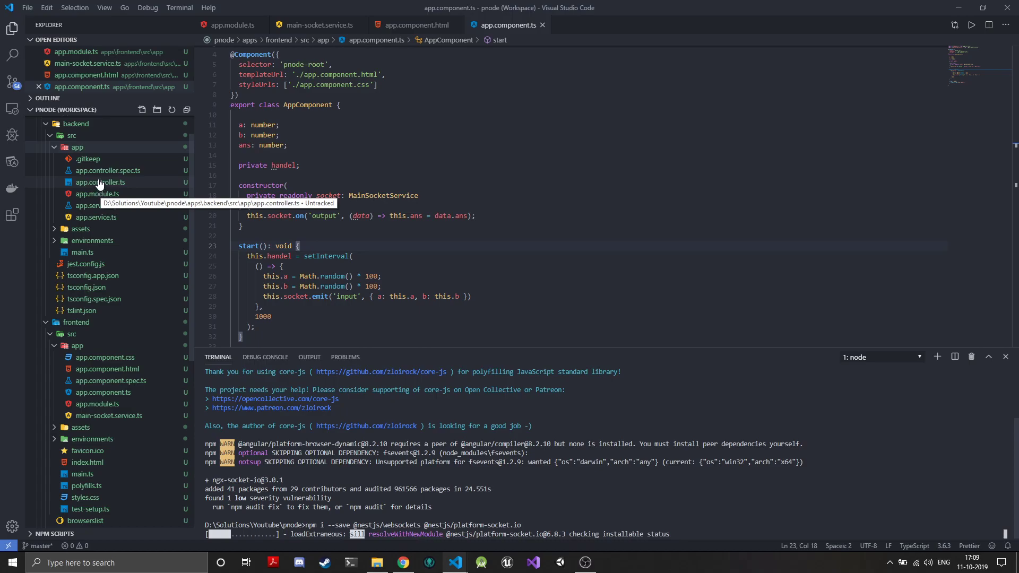
# Open backend/src/app/app.controller.ts while the websockets packages install.
pyautogui.click(100, 182)
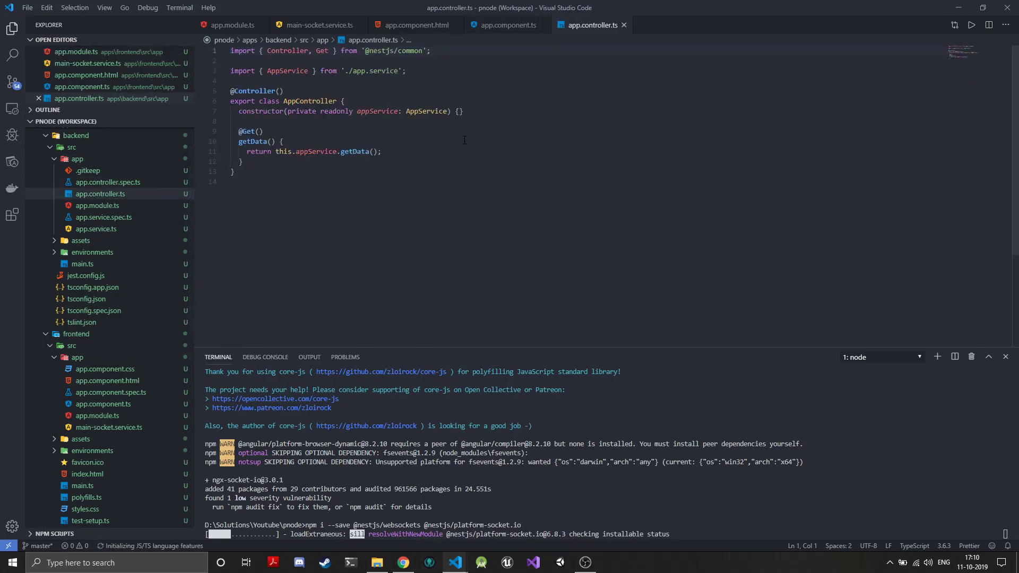
pyautogui.moveTo(527, 148)
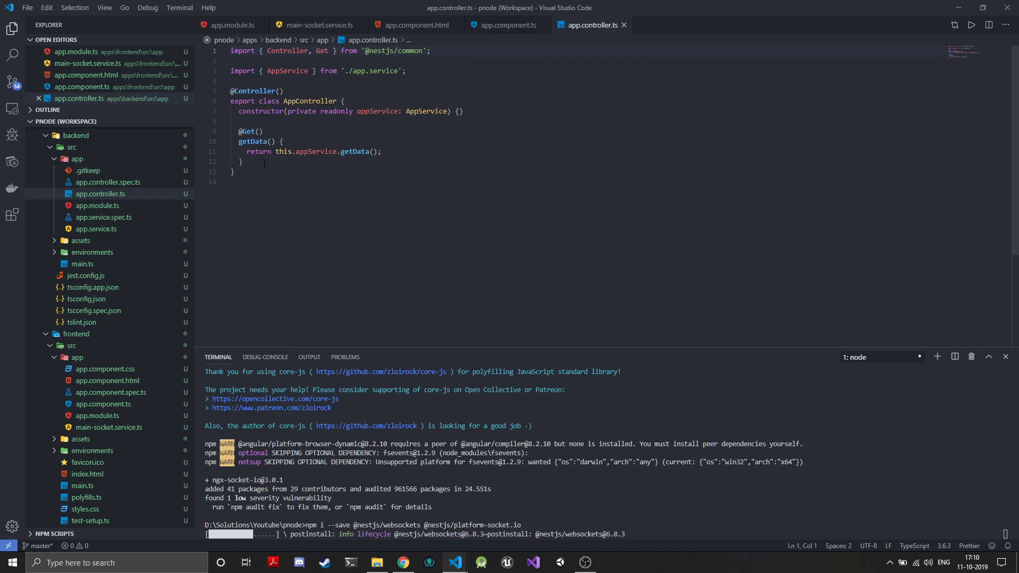
pyautogui.moveTo(348, 162)
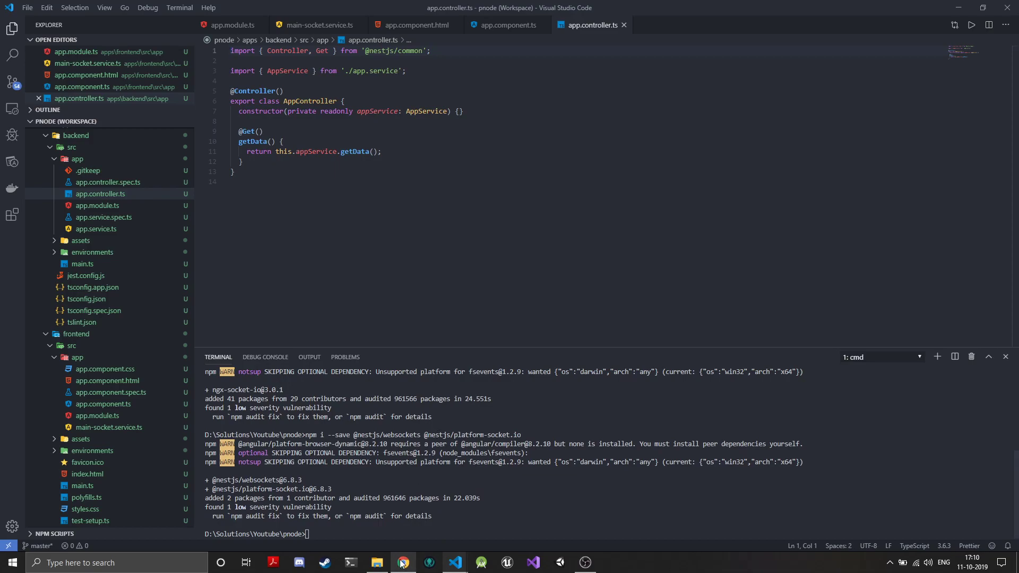
pyautogui.moveTo(403, 563)
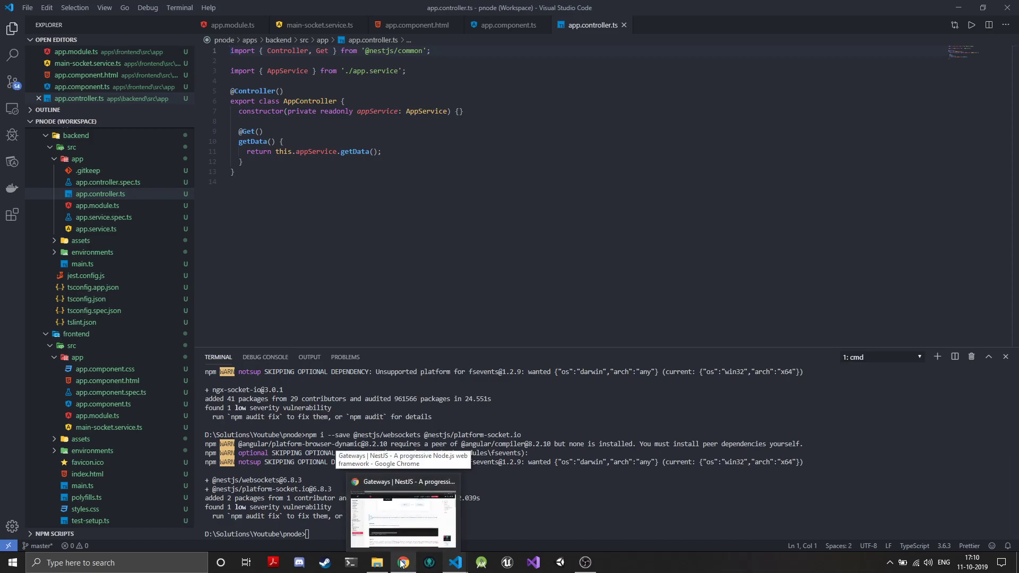
pyautogui.click(403, 514)
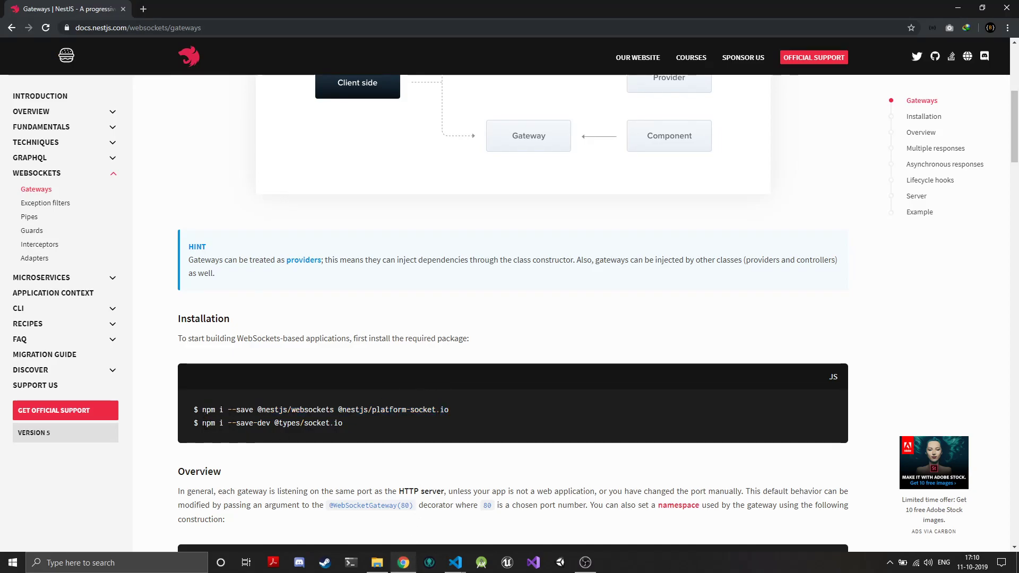
pyautogui.tripleClick(271, 423)
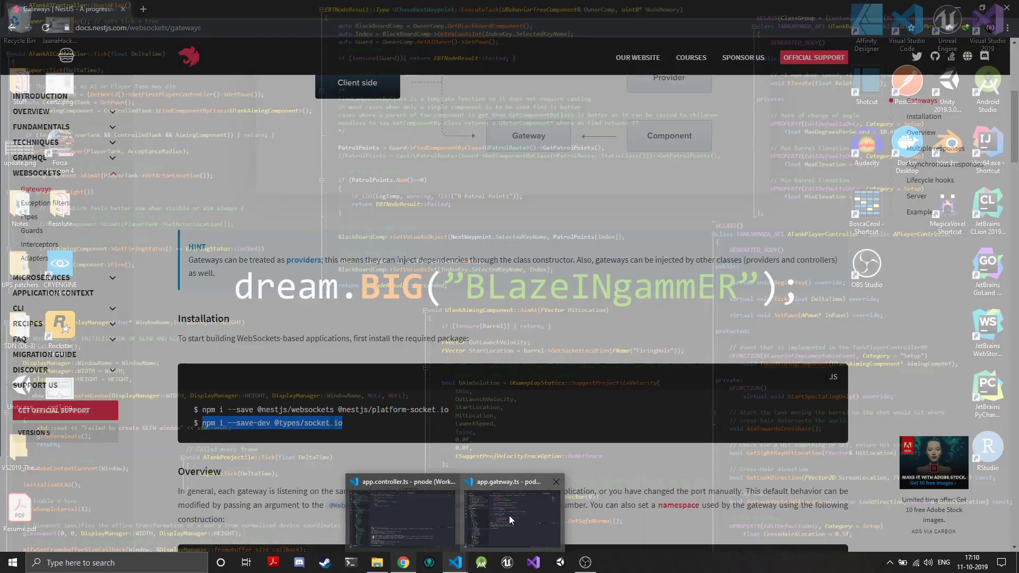
pyautogui.click(401, 517)
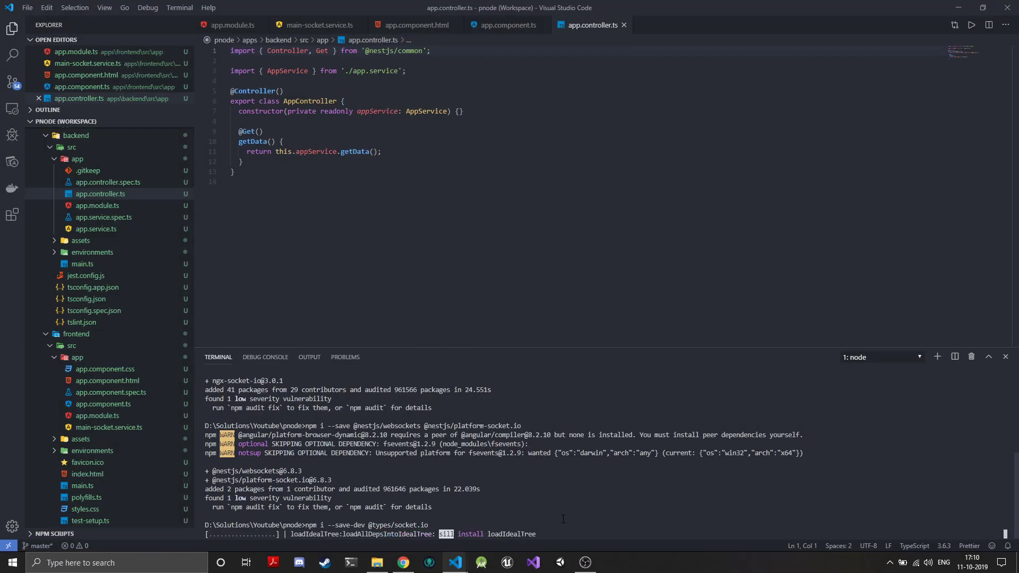
pyautogui.moveTo(456, 562)
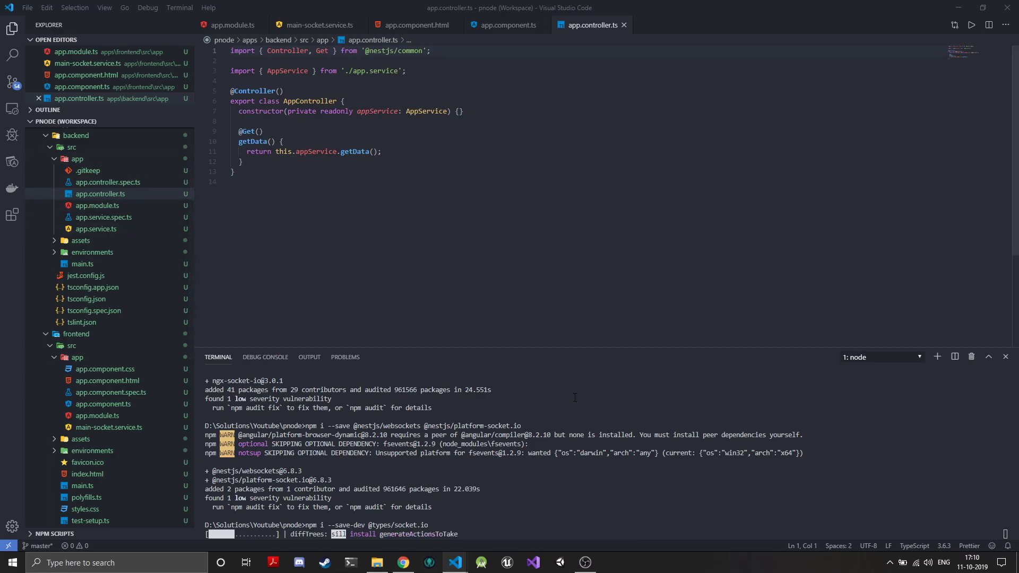
pyautogui.moveTo(557, 516)
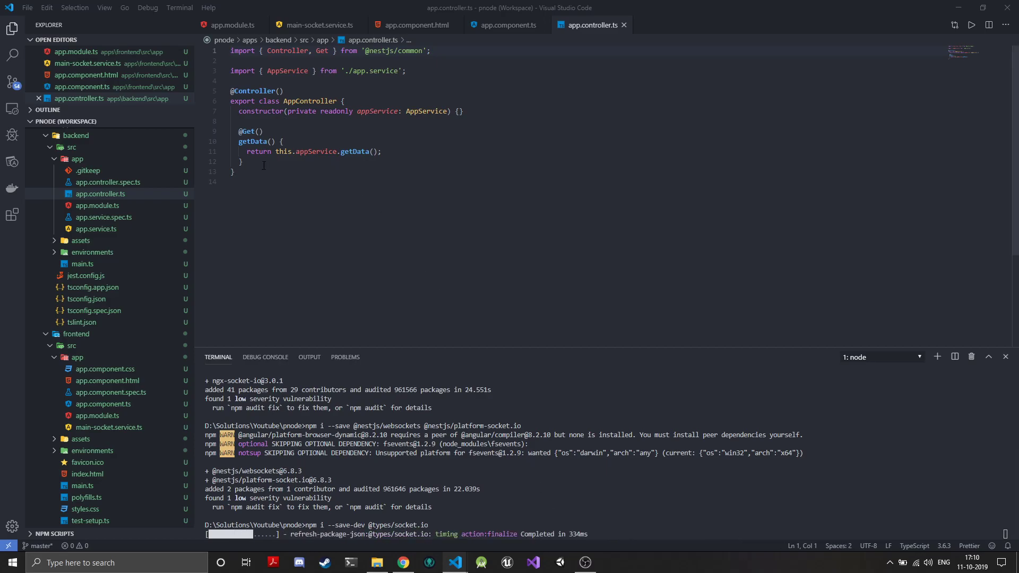
# Remove the getData route and declare 'private readonly logger = new Logger()' with Logger imported.
pyautogui.press('Enter')
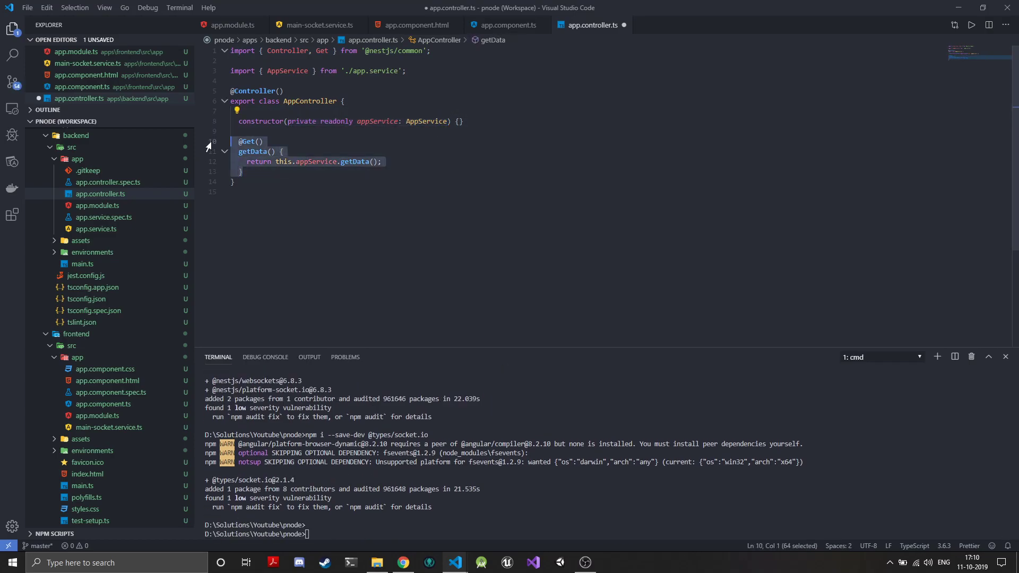
pyautogui.press('Delete')
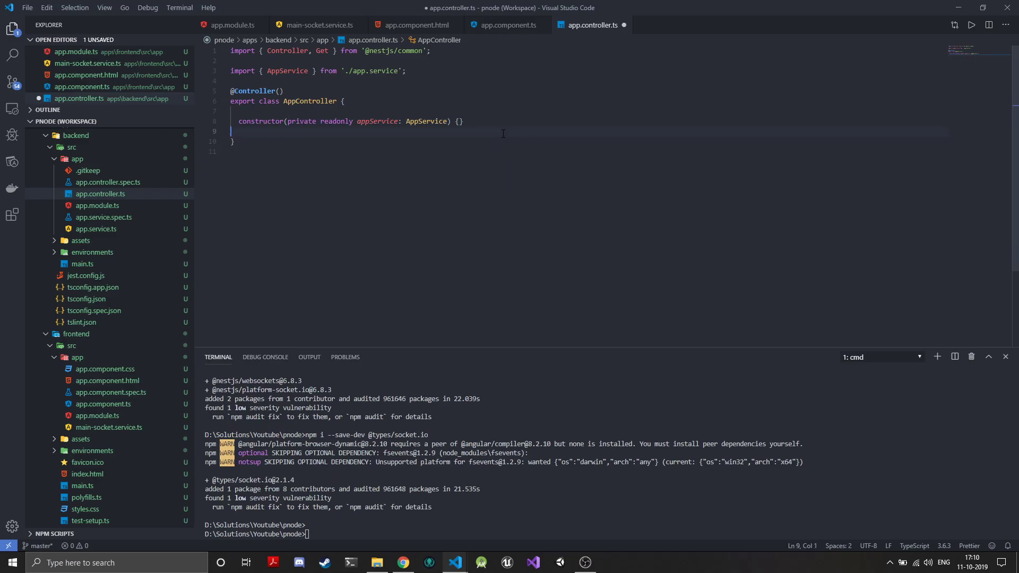
pyautogui.press('Enter')
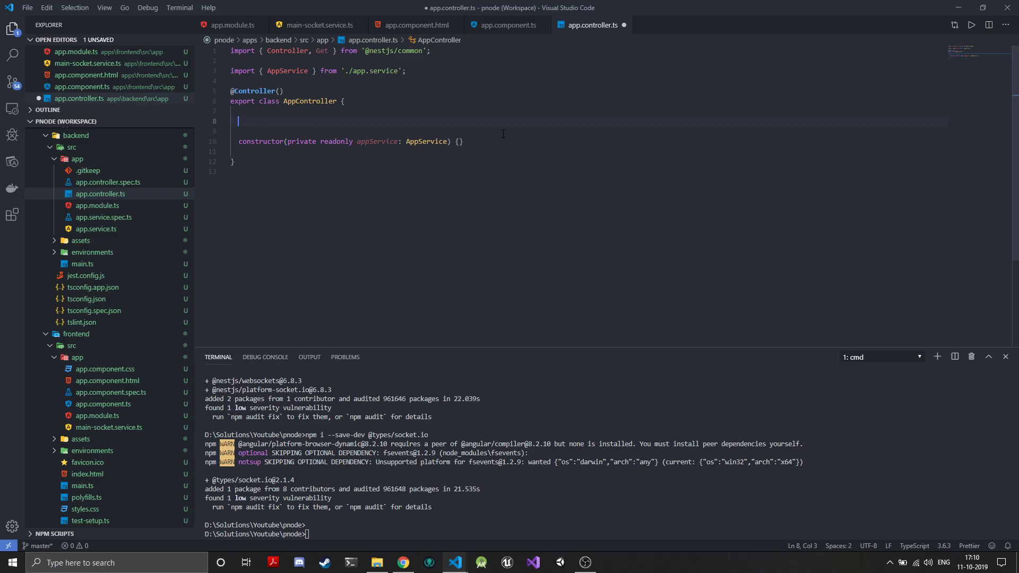
pyautogui.write('private')
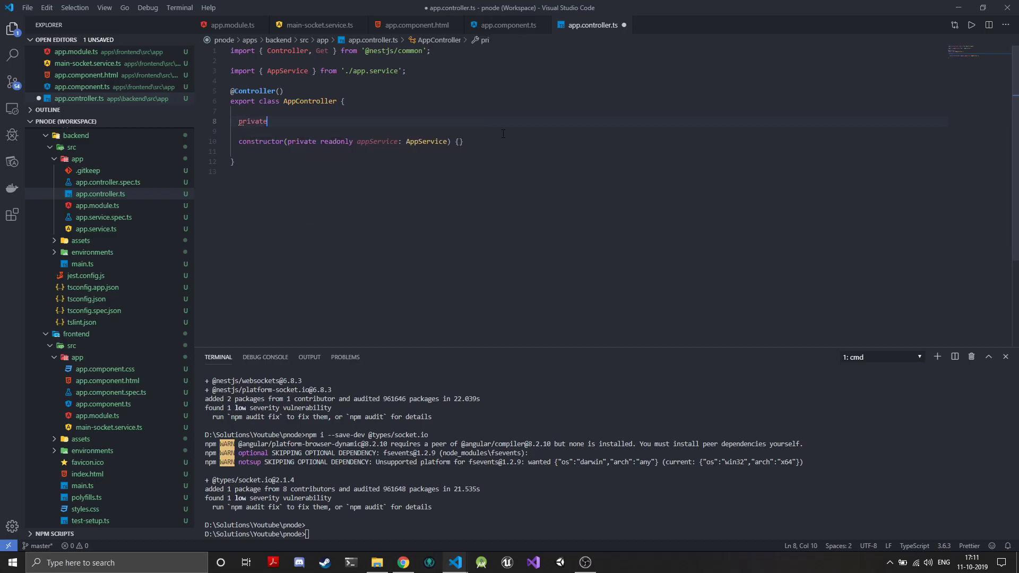
pyautogui.write('readonly')
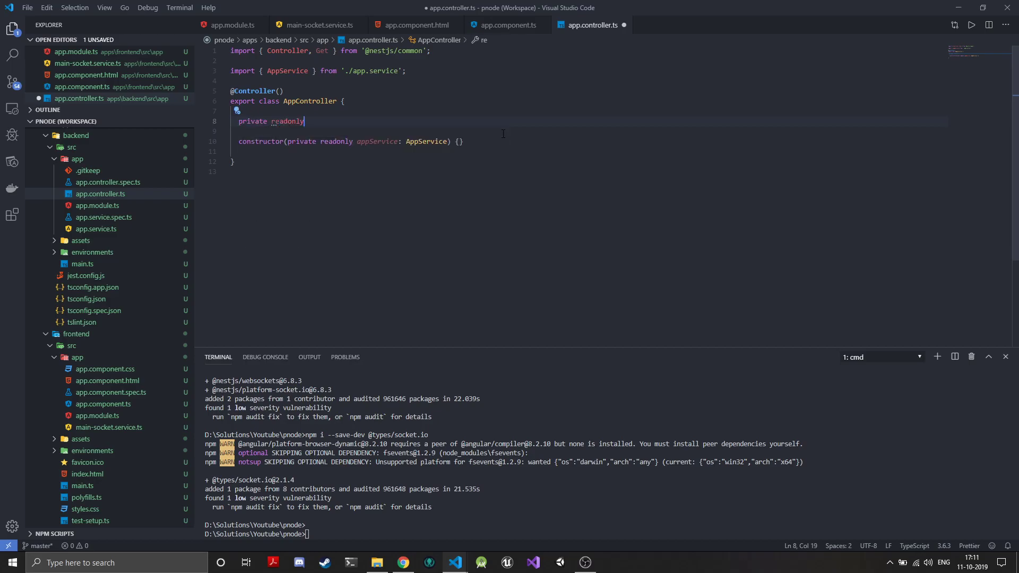
pyautogui.write('logger')
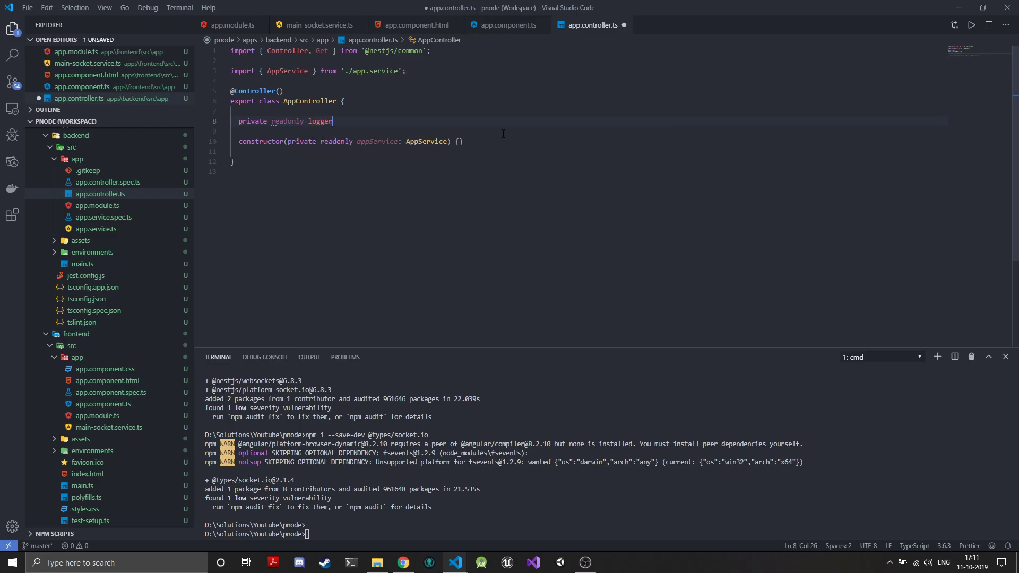
pyautogui.write('= new')
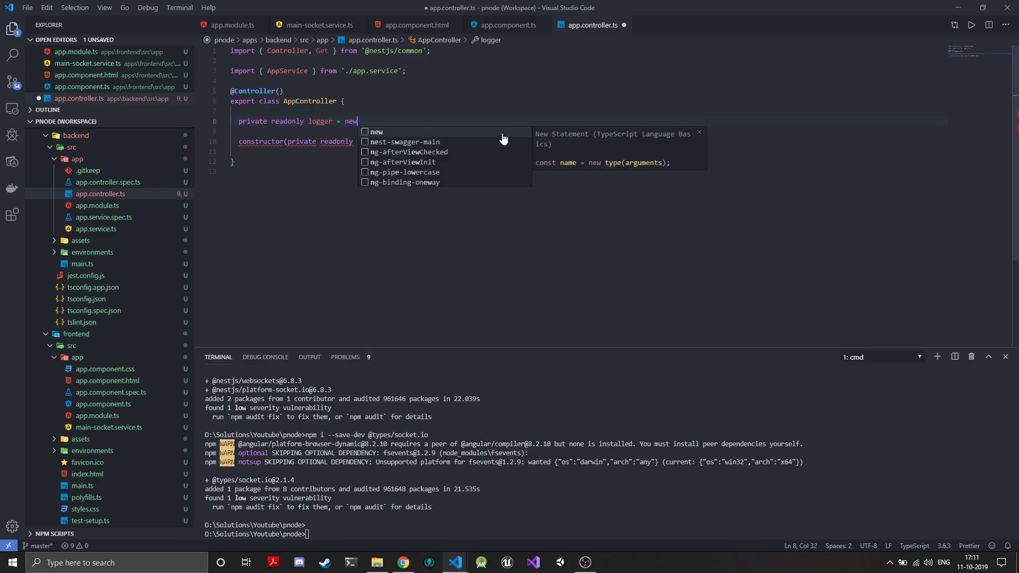
pyautogui.write('Logg')
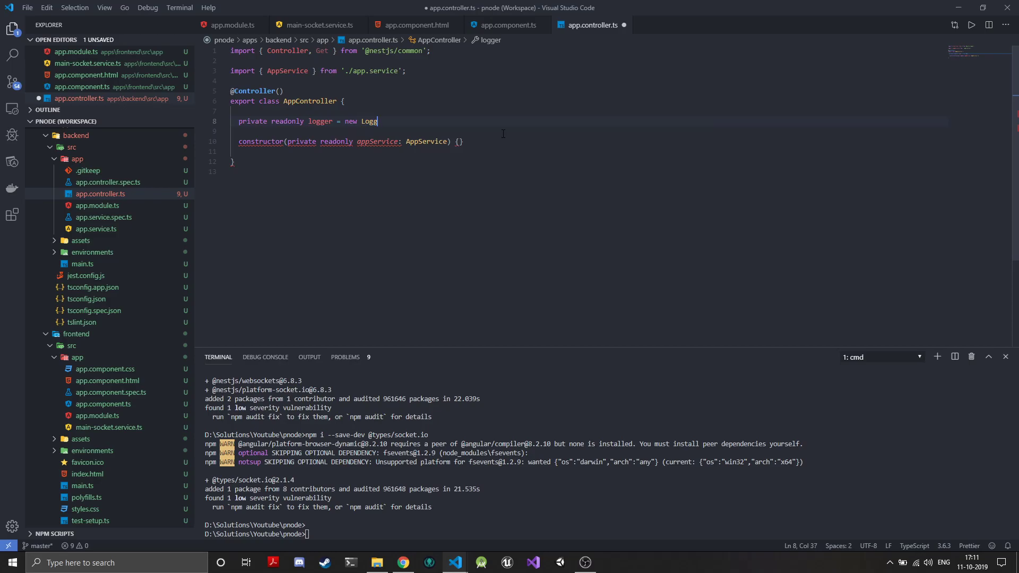
pyautogui.write('er')
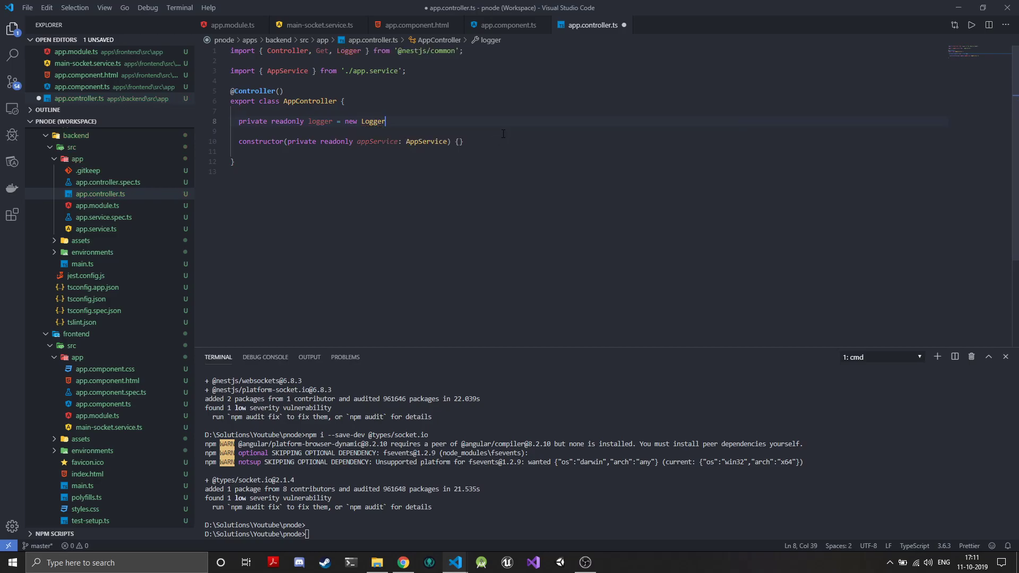
pyautogui.write('()')
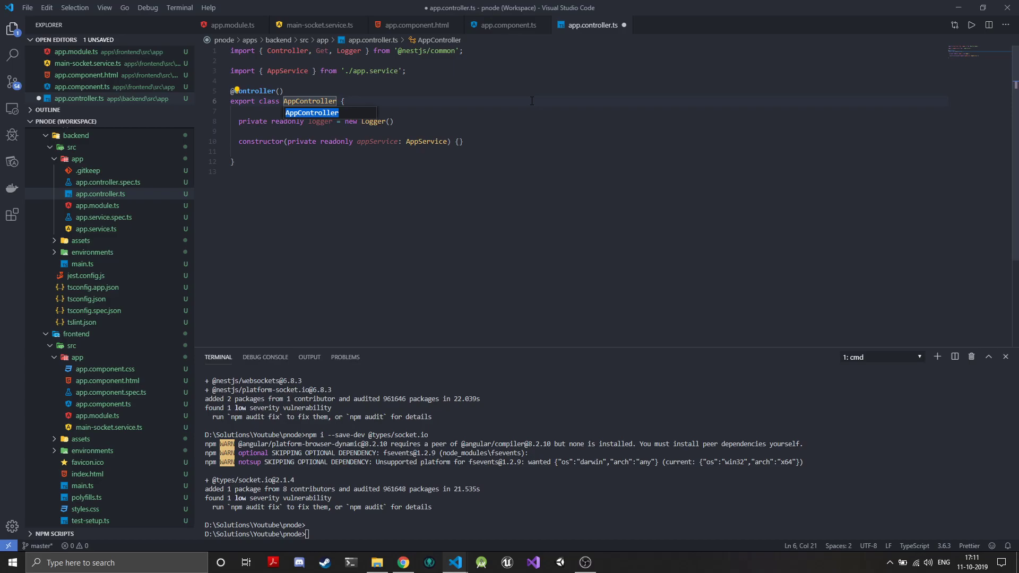
# Construct the logger as new Logger(AppGateway.name, true); for the AppGateway class.
pyautogui.write('AppGateway')
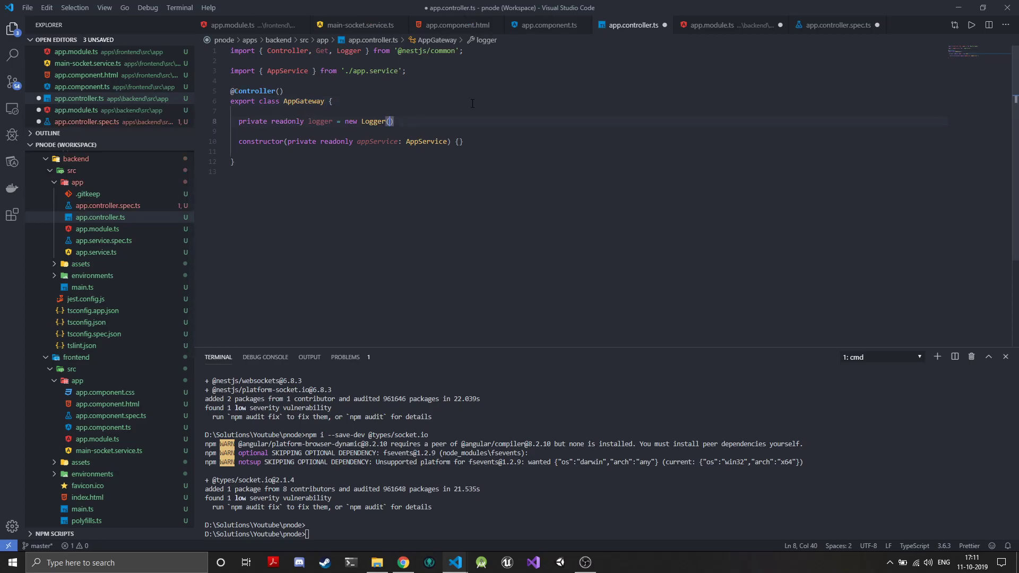
pyautogui.write('AppGateway.')
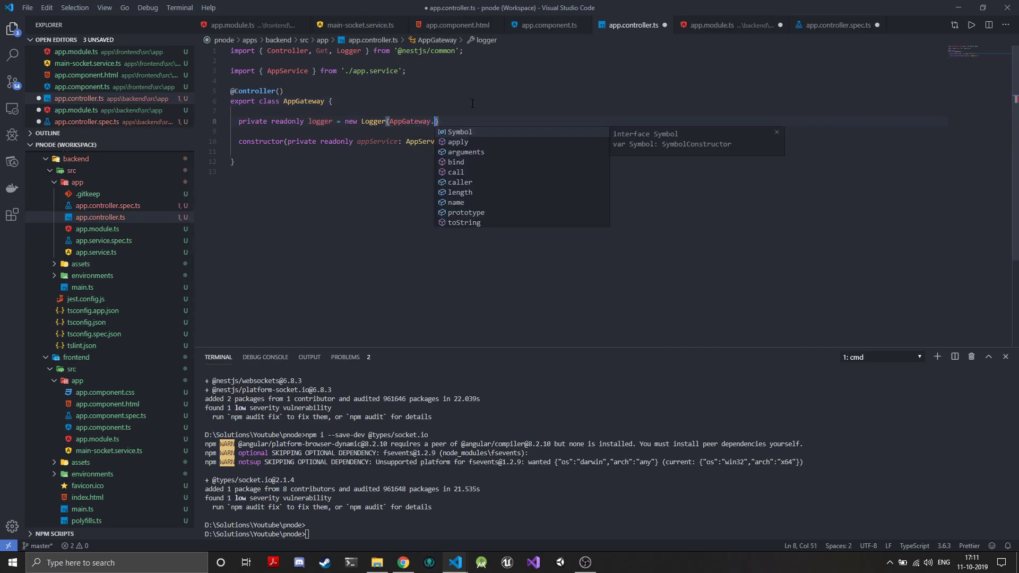
pyautogui.write('name')
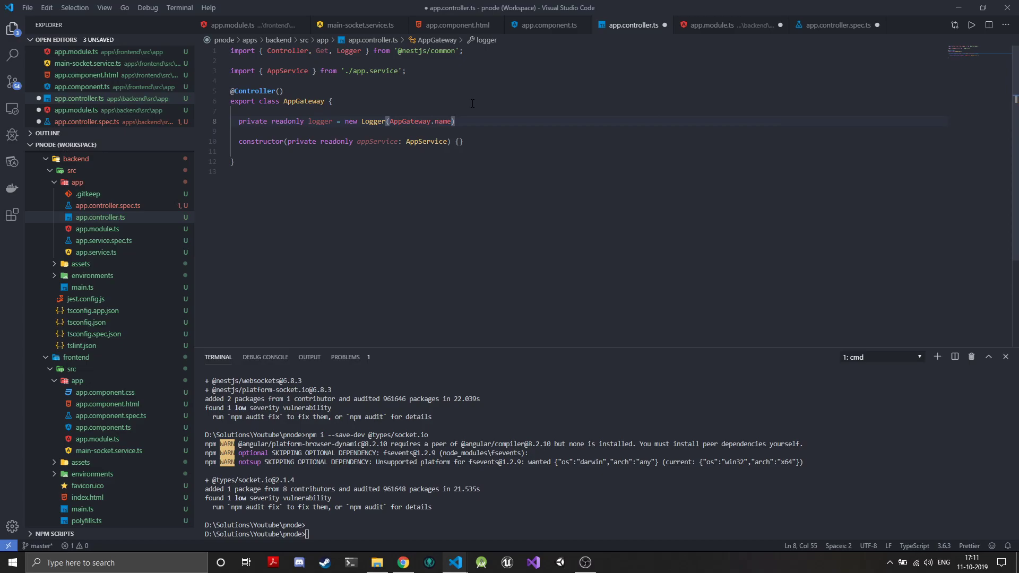
pyautogui.write(', true')
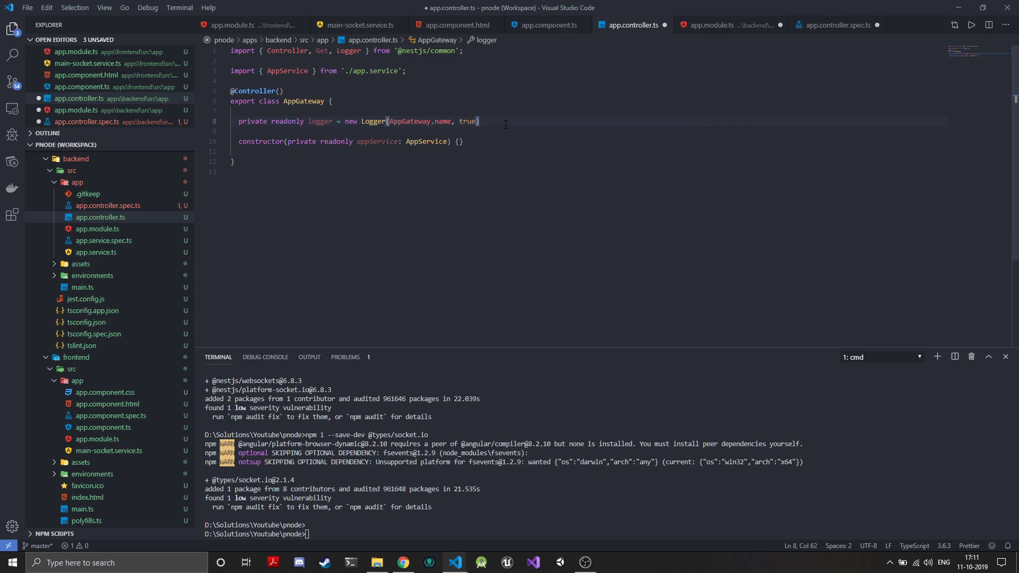
pyautogui.write(';')
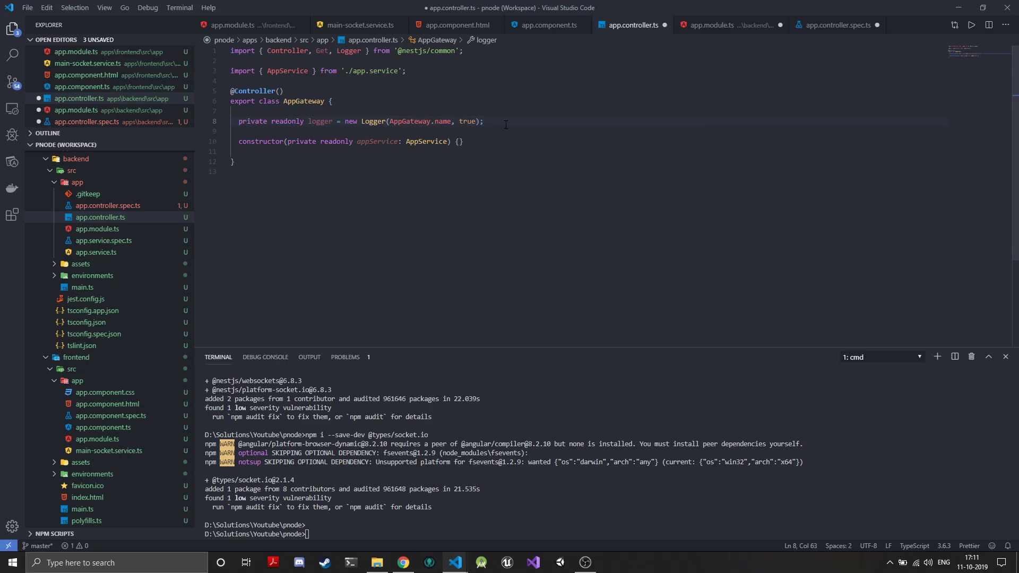
pyautogui.moveTo(348, 170)
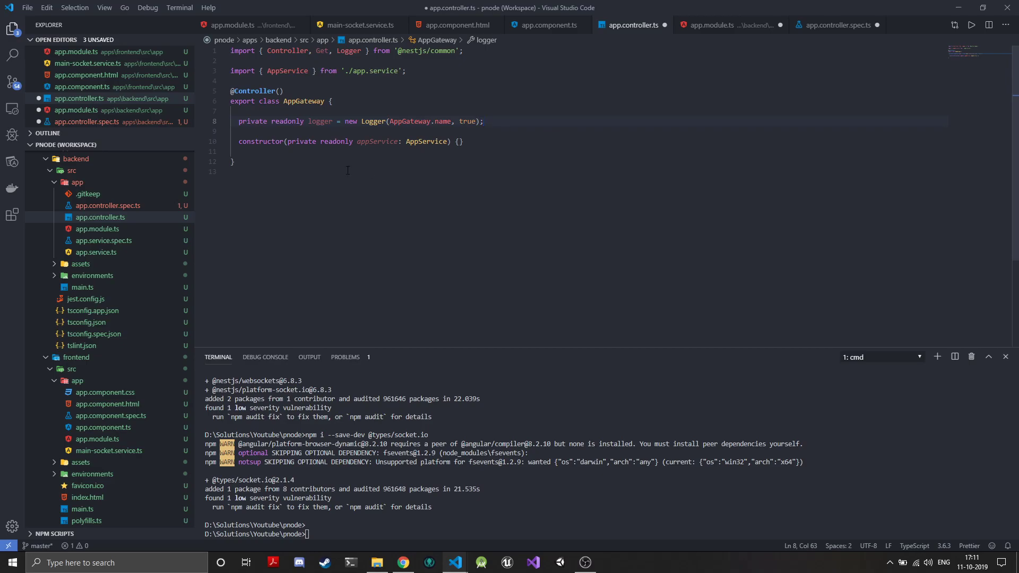
pyautogui.moveTo(333, 130)
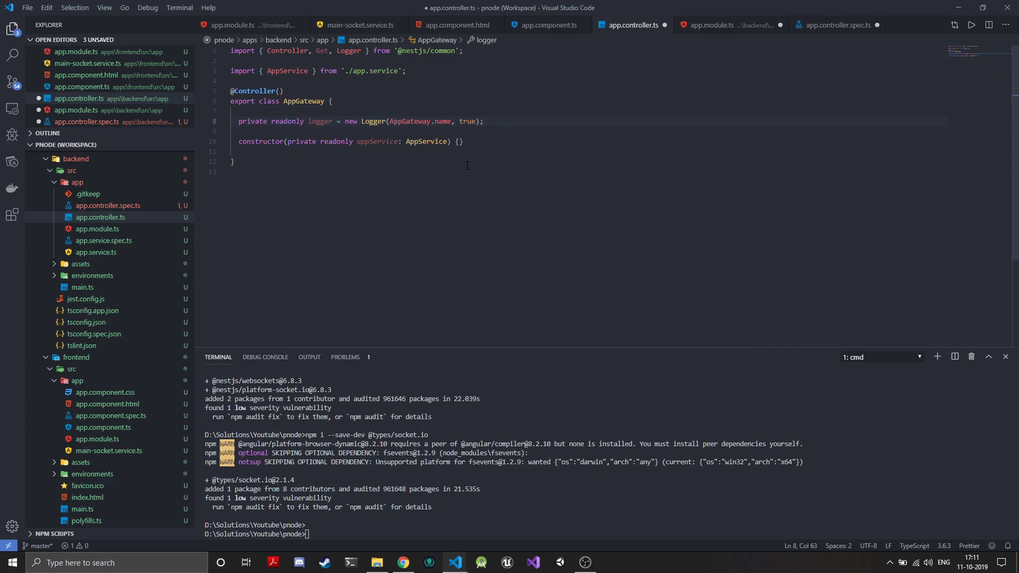
pyautogui.moveTo(972, 357)
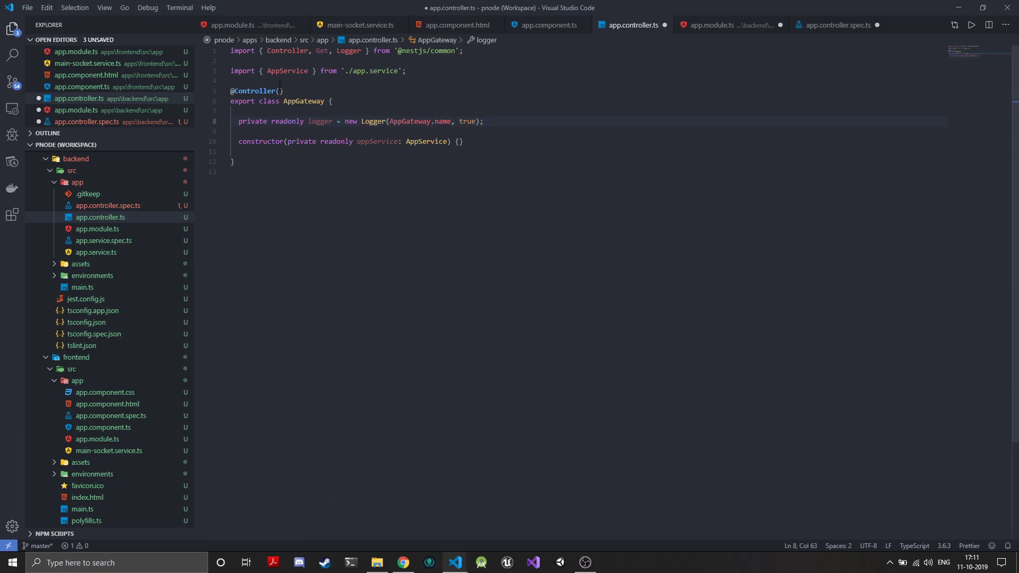
pyautogui.doubleClick(256, 91)
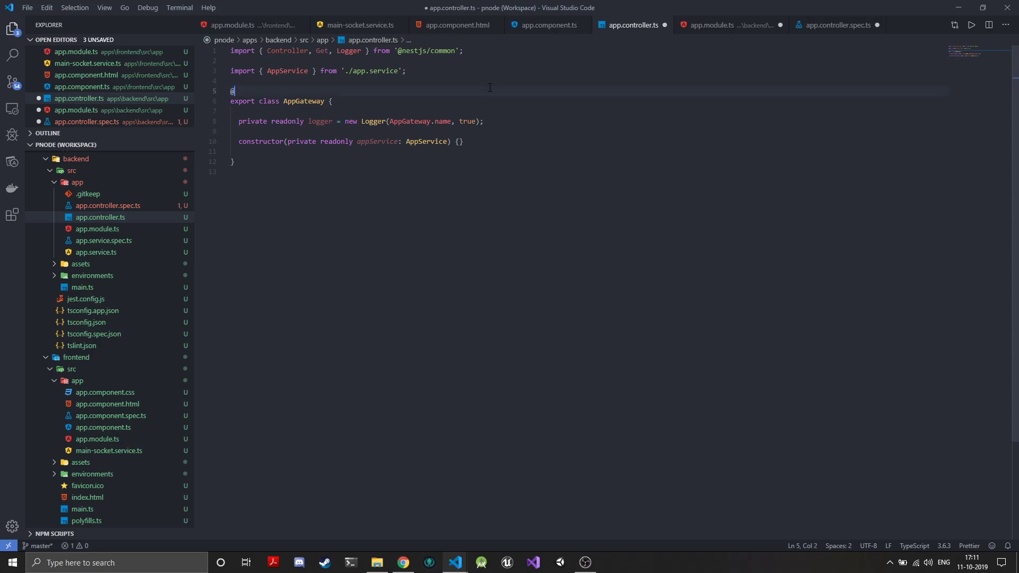
pyautogui.write('ws')
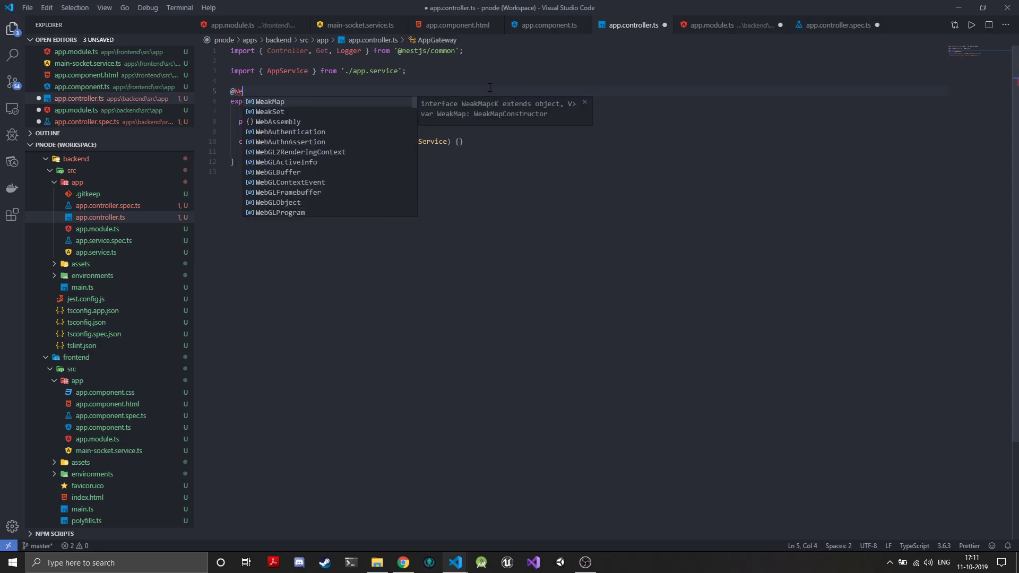
pyautogui.write('b')
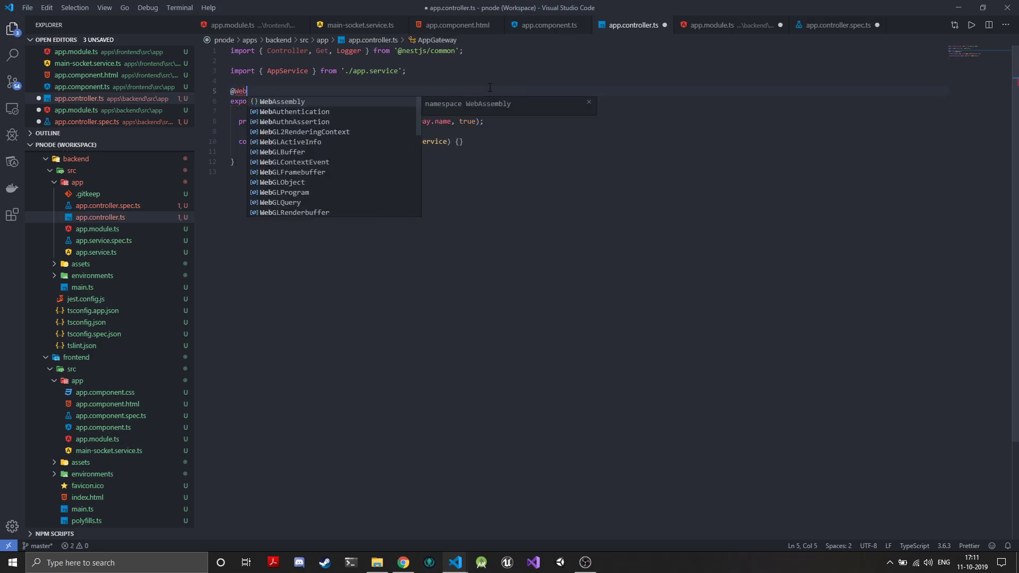
pyautogui.write('Socket')
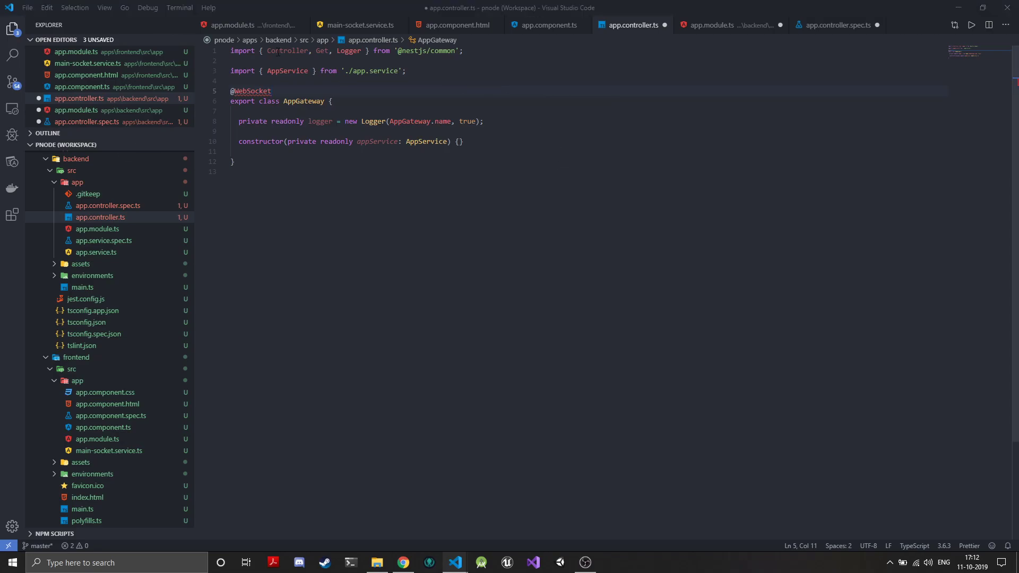
pyautogui.click(232, 51)
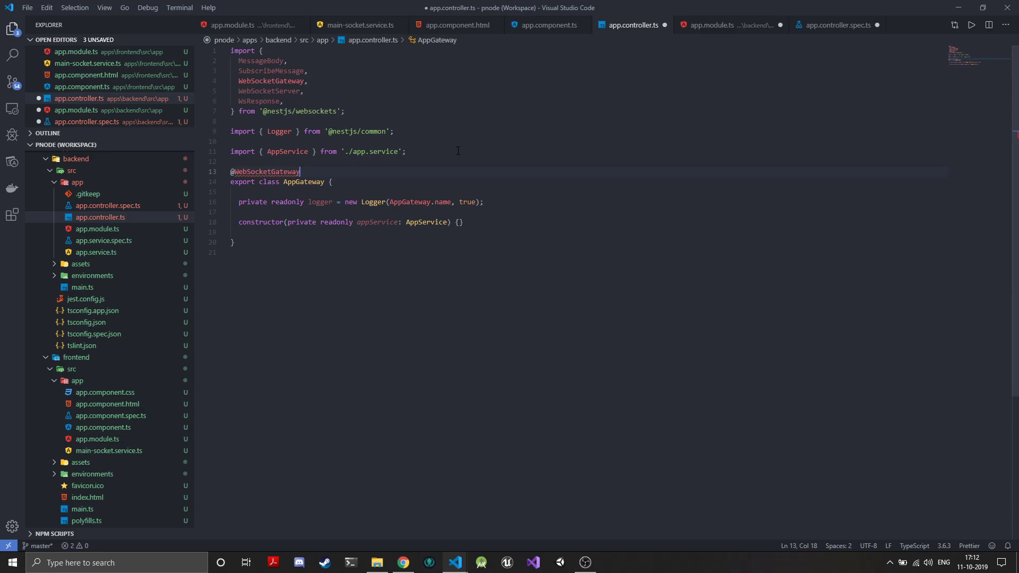
pyautogui.write('({})')
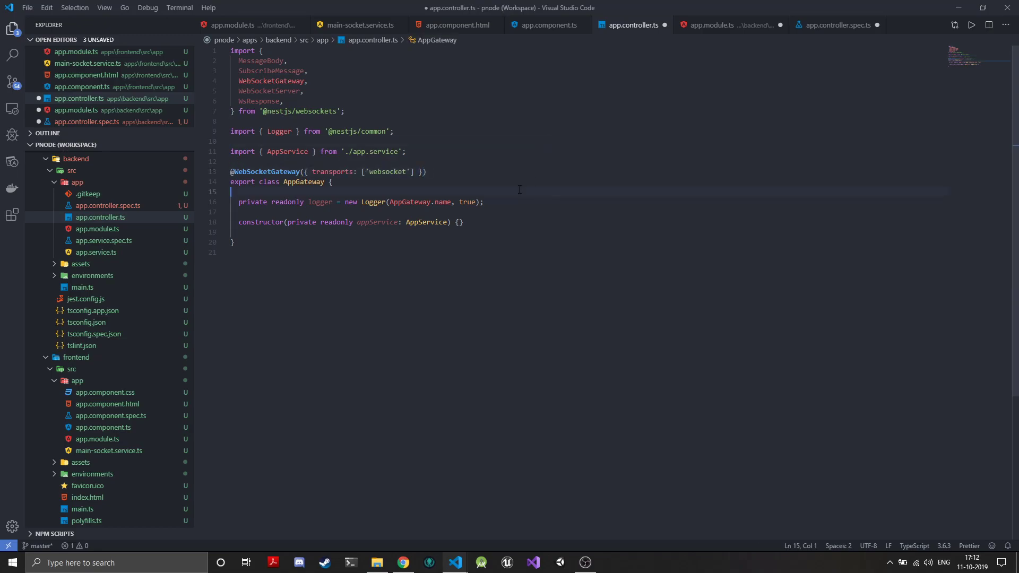
pyautogui.press('ctrl+s')
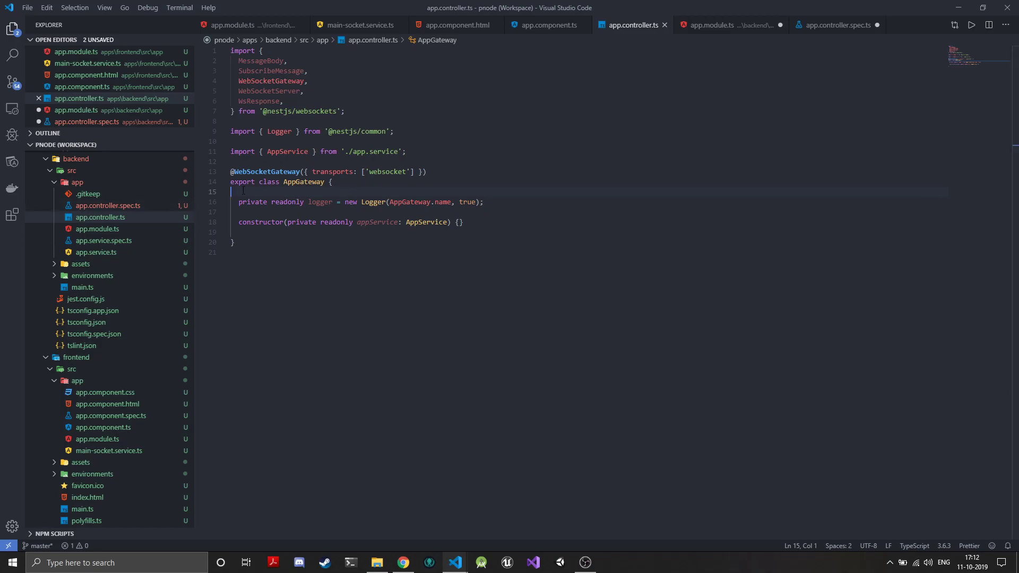
pyautogui.click(483, 202)
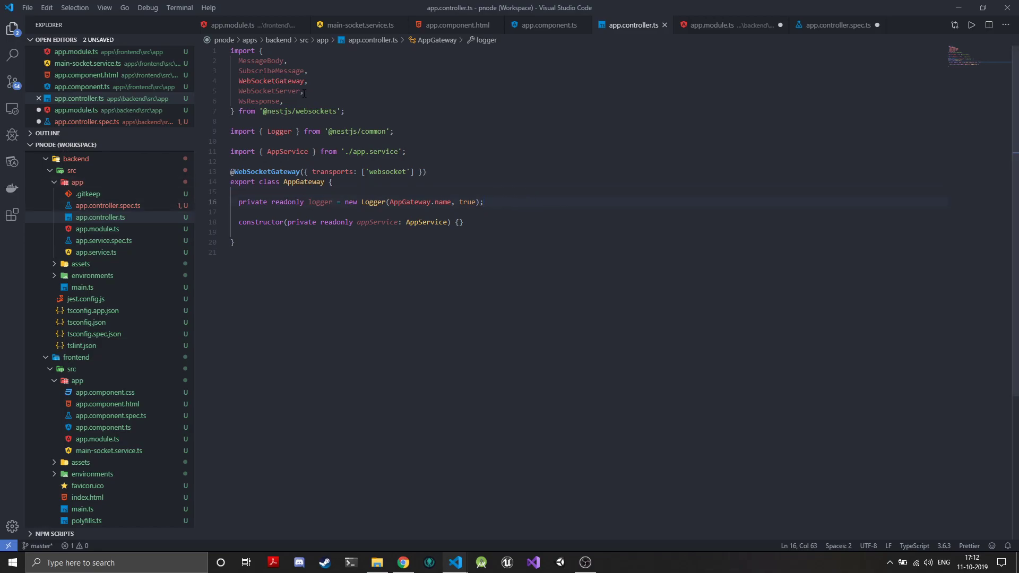
pyautogui.doubleClick(269, 92)
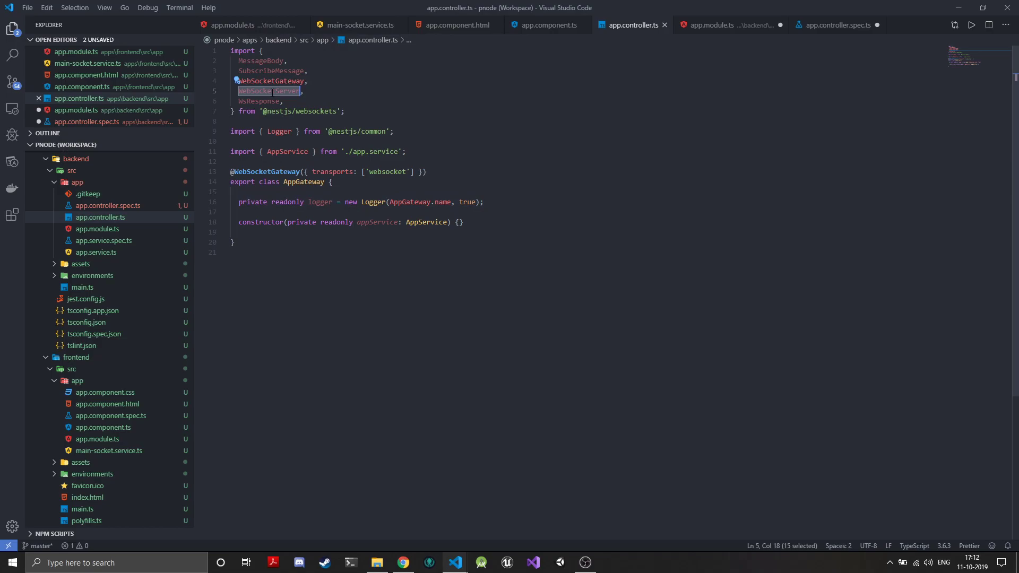
pyautogui.press('enter')
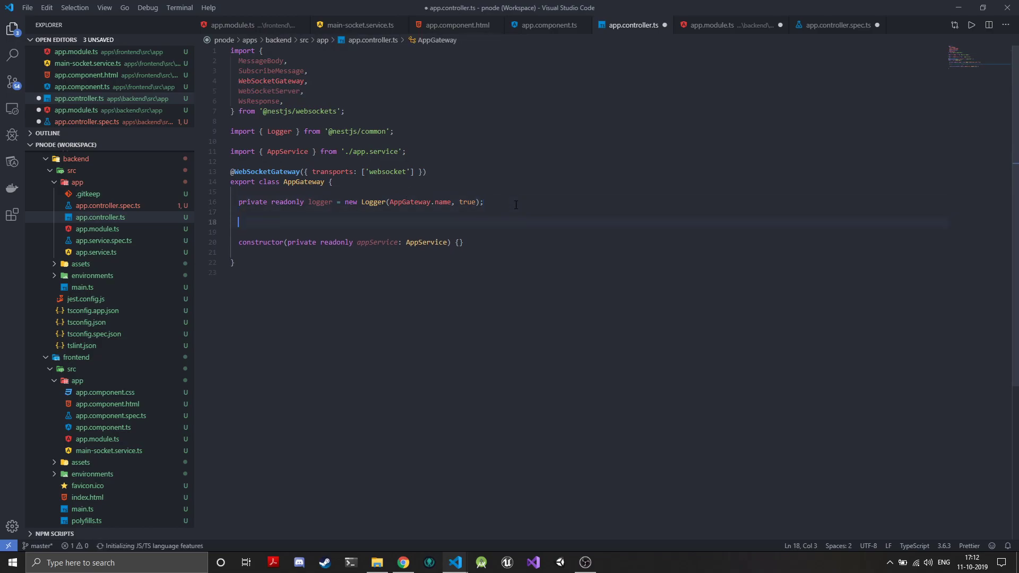
pyautogui.write('@')
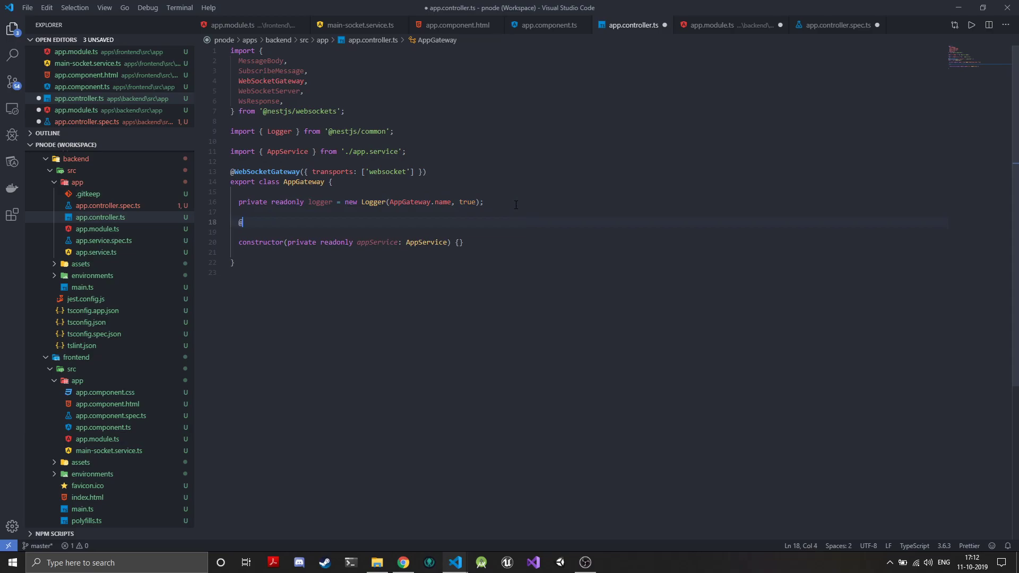
pyautogui.write('@WebSocketServer()')
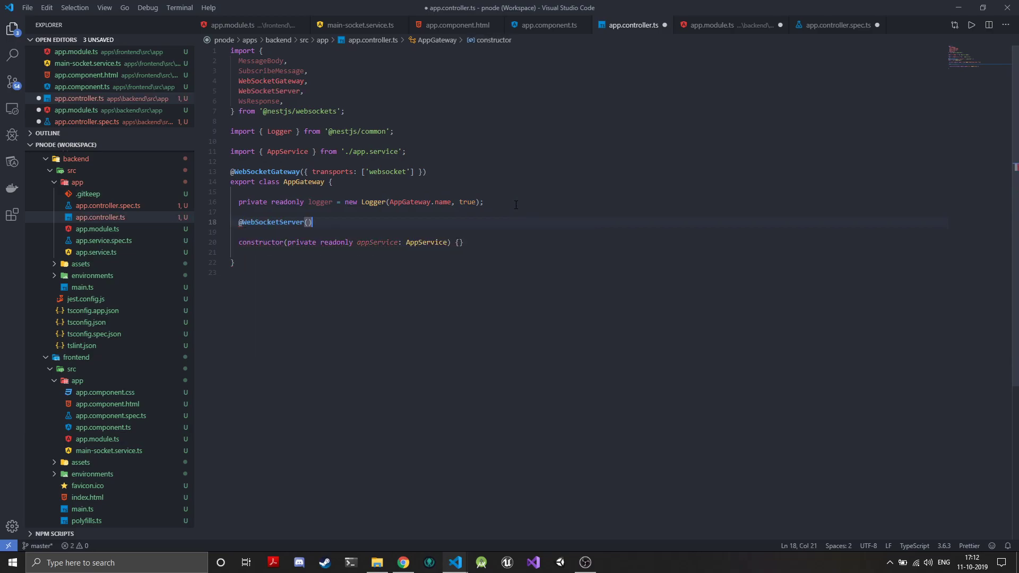
pyautogui.write('server:')
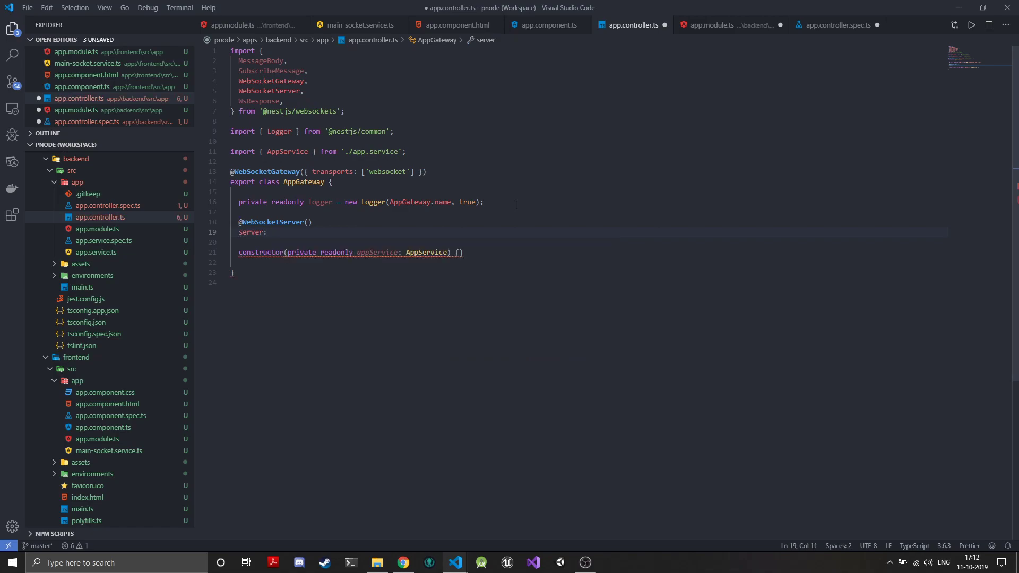
pyautogui.write('Ser')
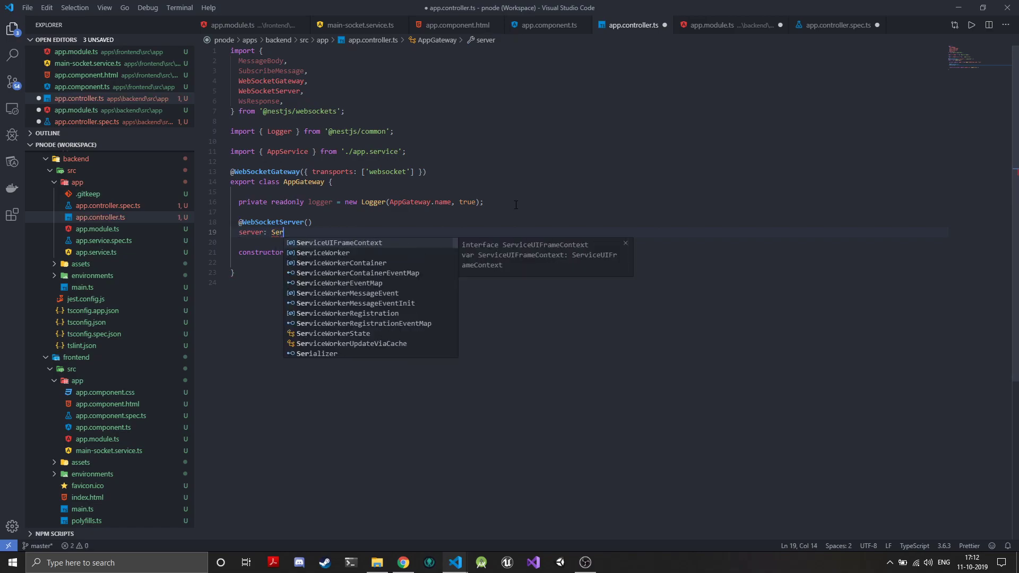
pyautogui.write('ver')
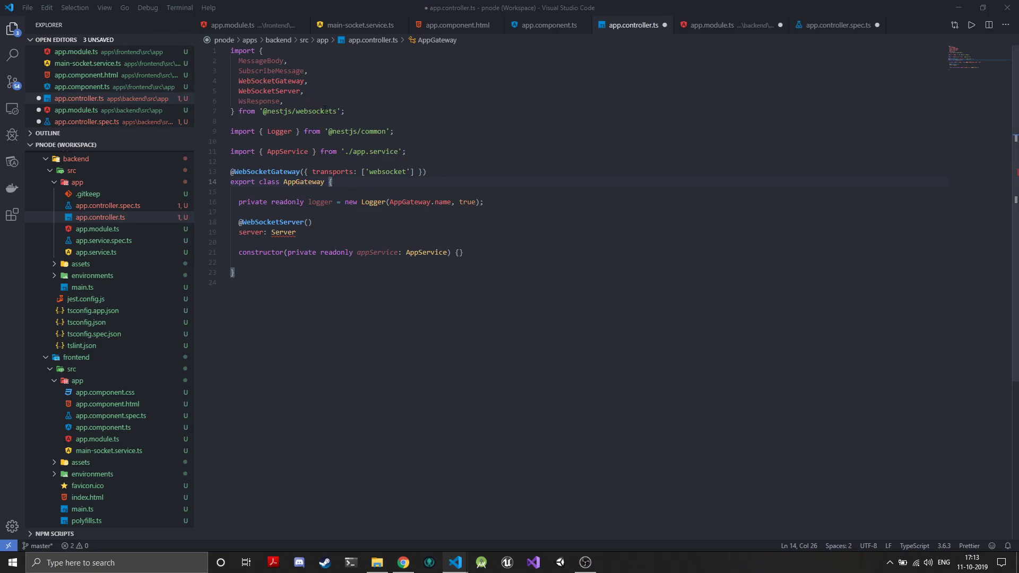
pyautogui.write("import { Server } from 'socket.io';")
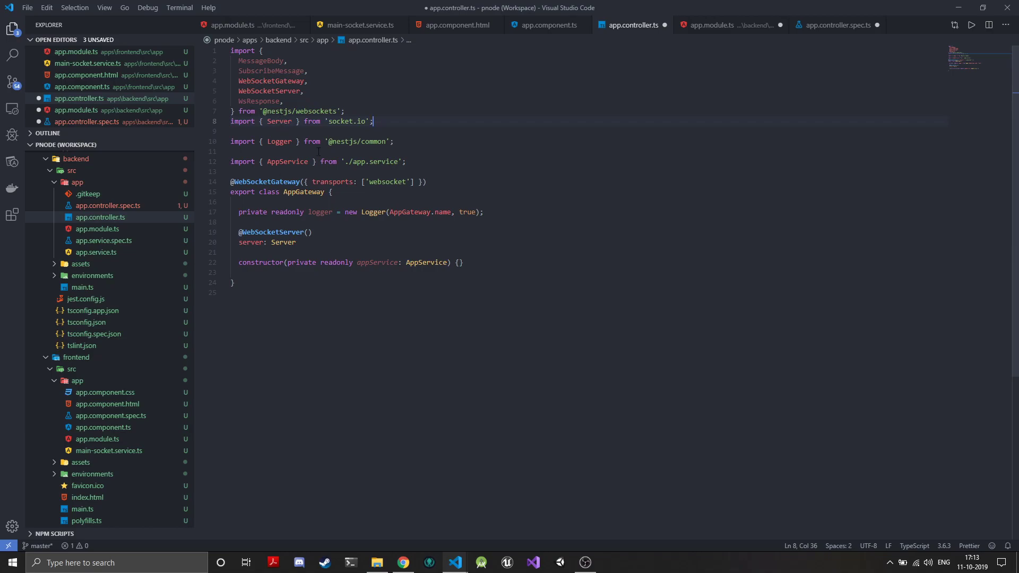
pyautogui.moveTo(414, 132)
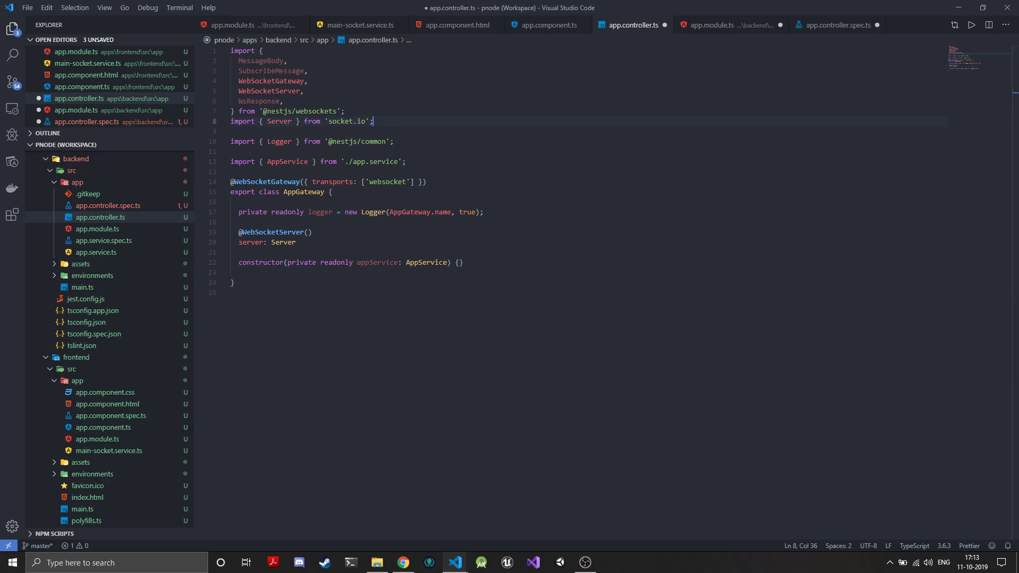
pyautogui.scroll(3)
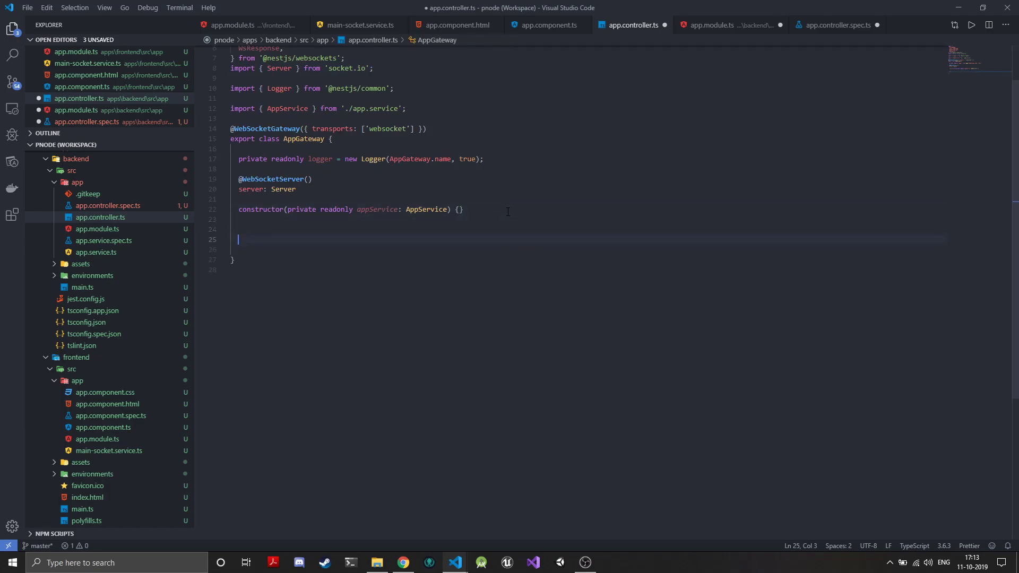
pyautogui.write('W')
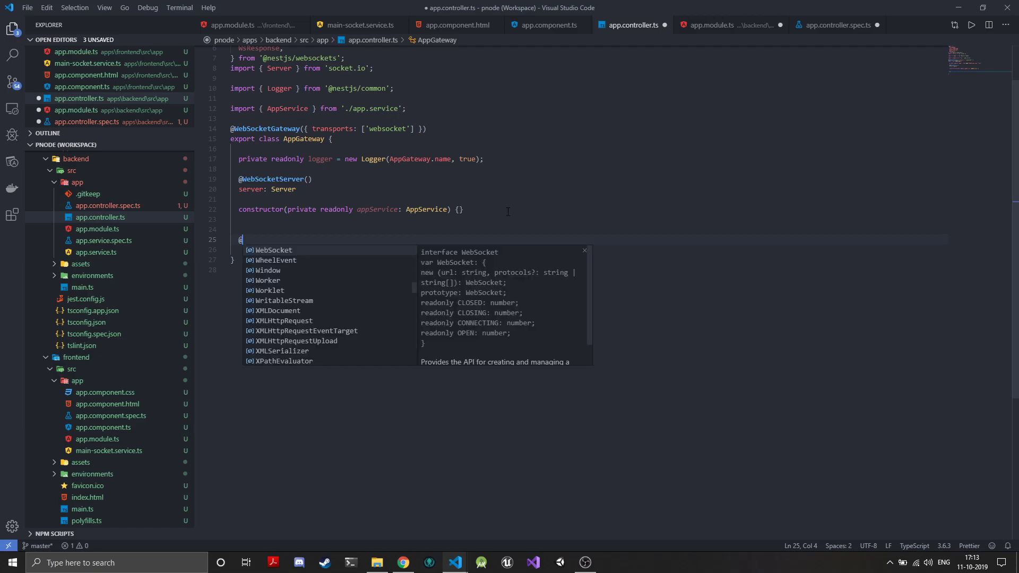
pyautogui.write('@SubscribeMessage')
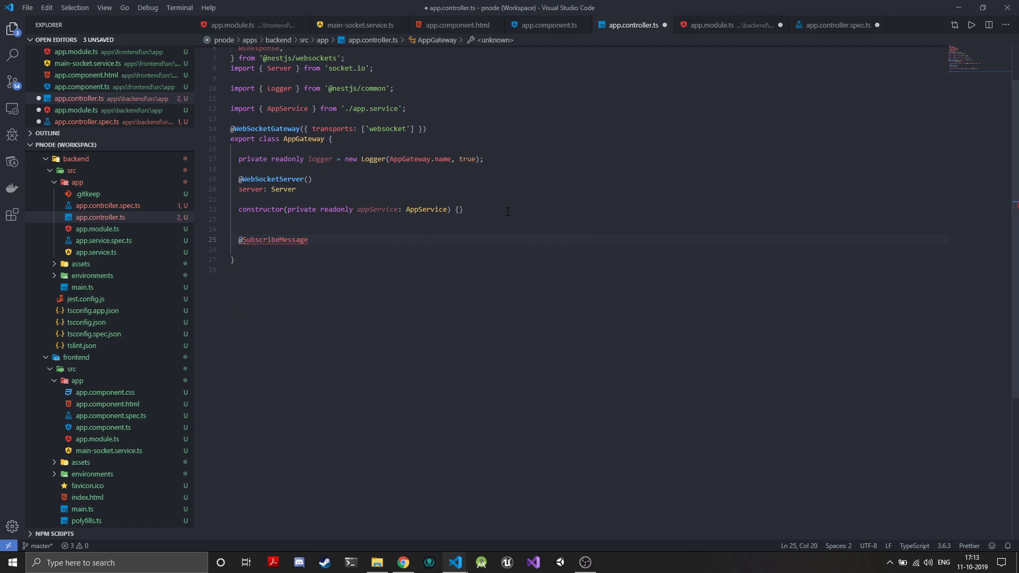
pyautogui.write("('')")
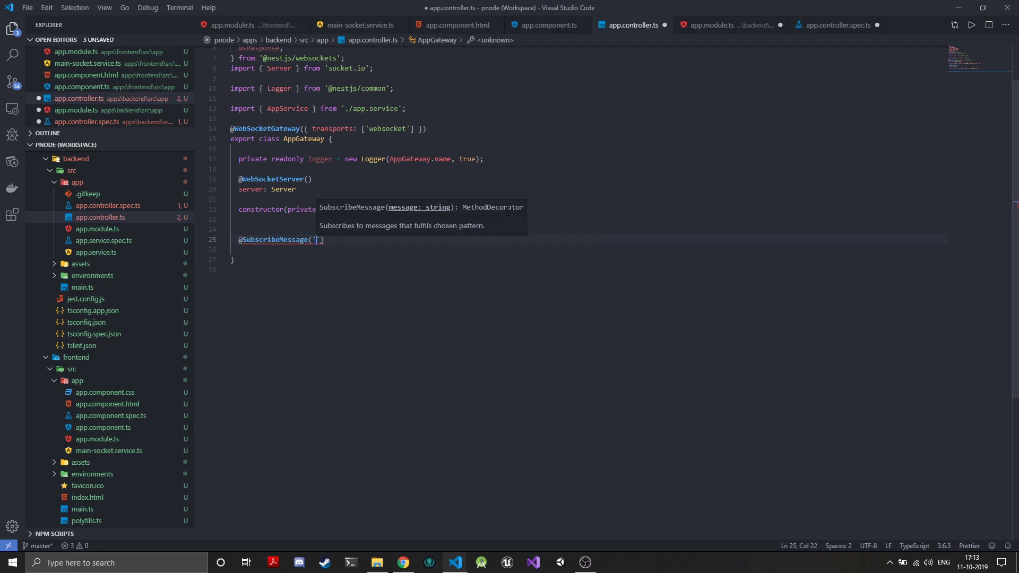
pyautogui.write('iput')
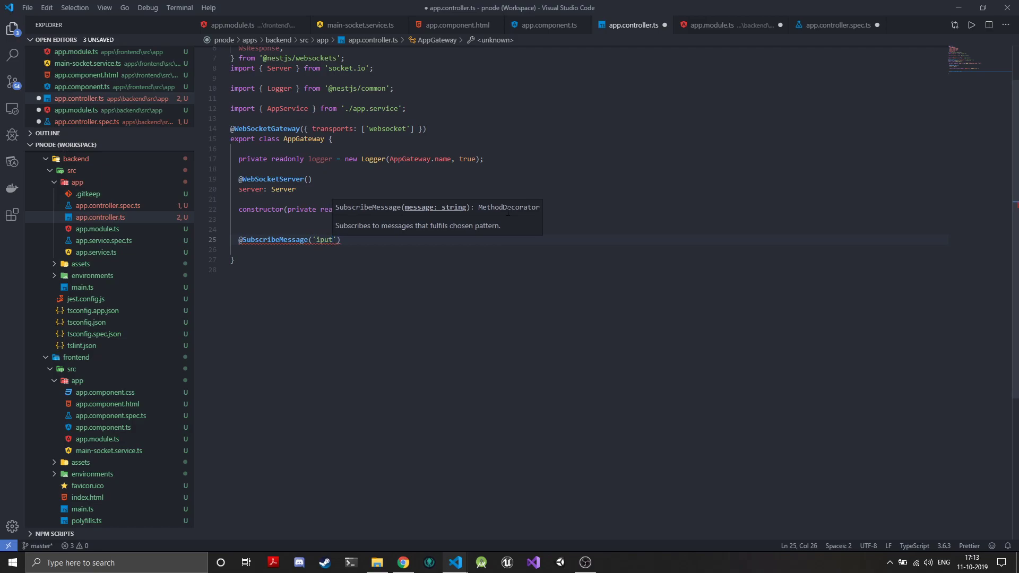
pyautogui.write('n')
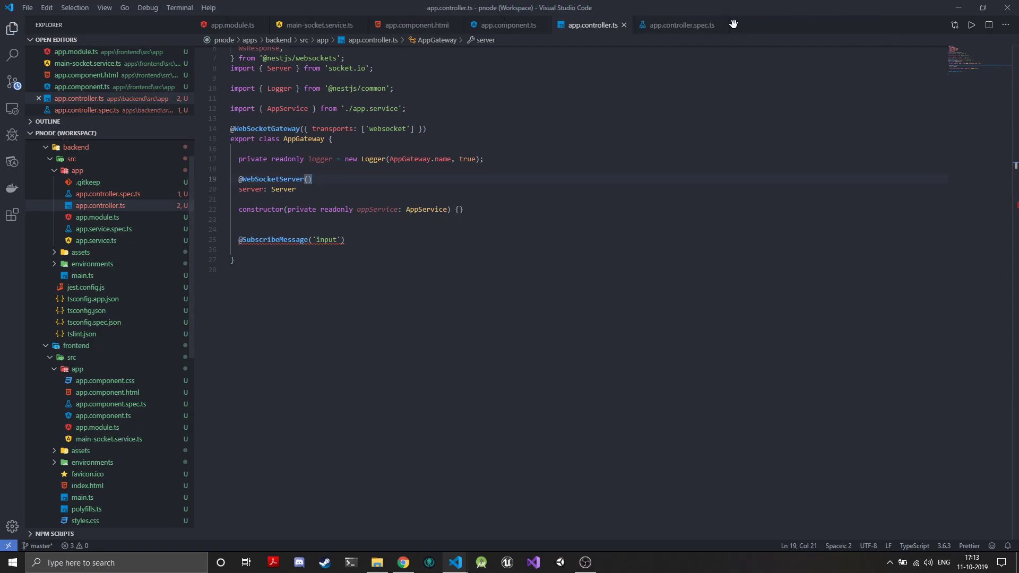
pyautogui.click(506, 24)
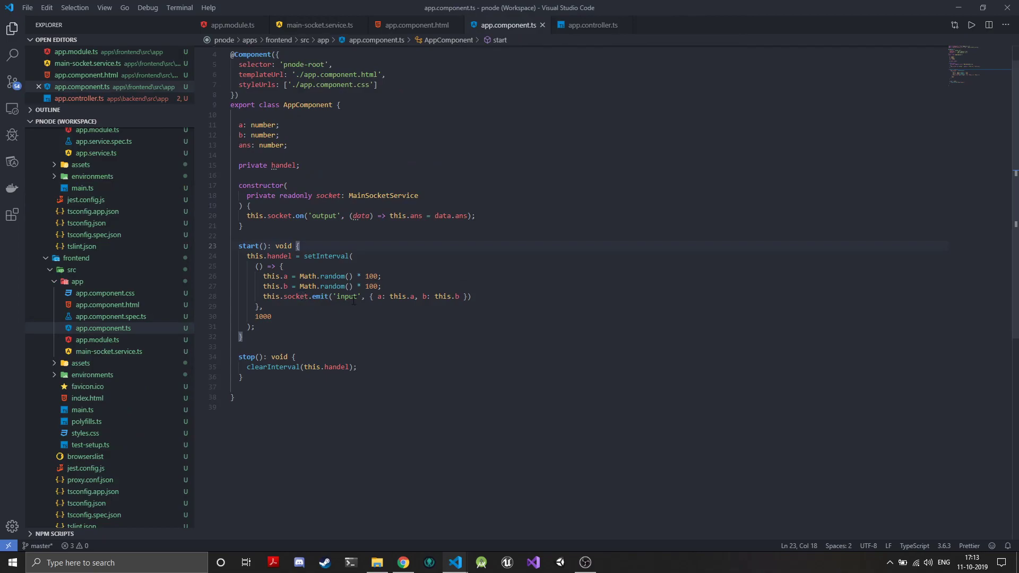
pyautogui.click(588, 25)
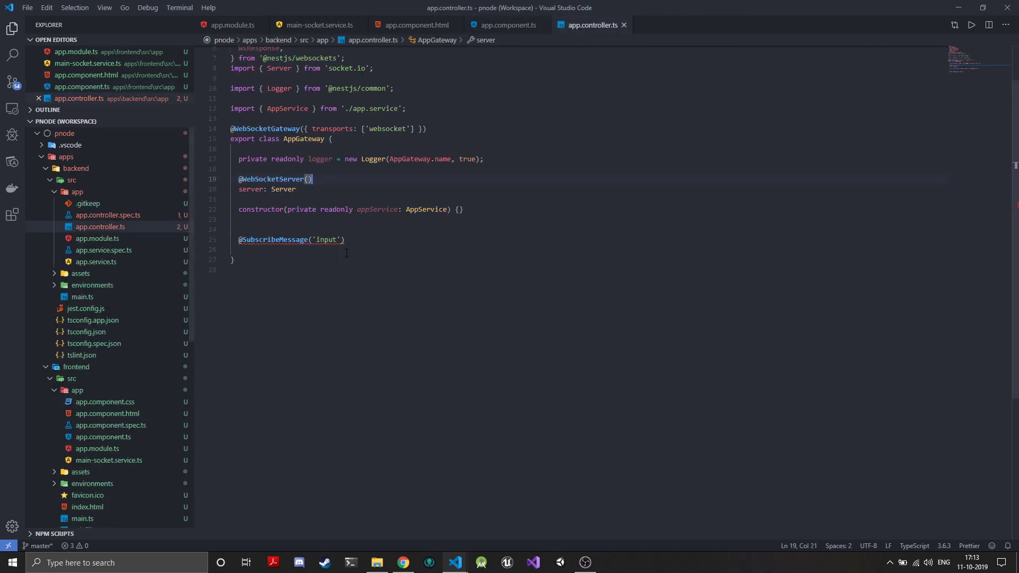
pyautogui.press('Enter')
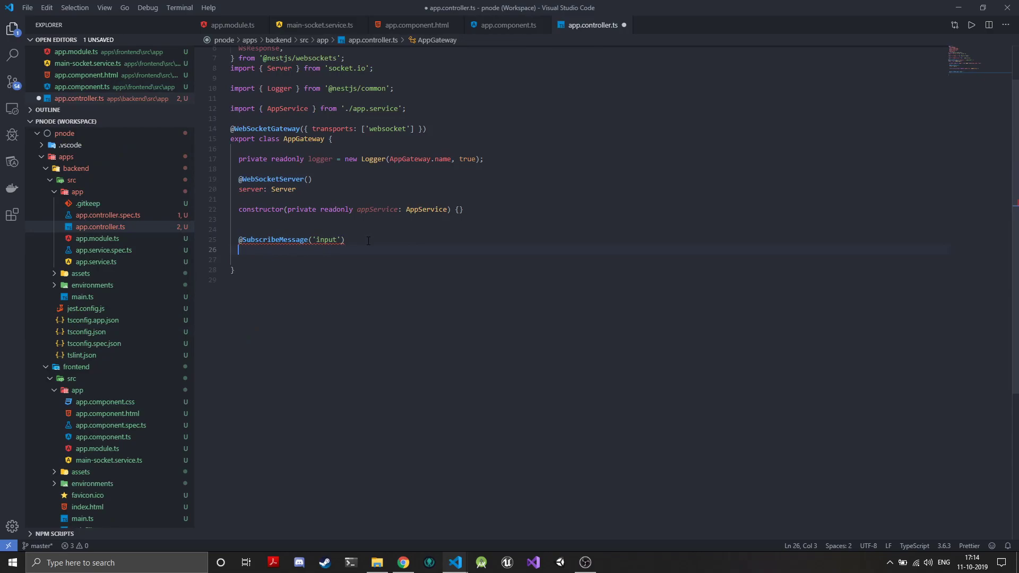
pyautogui.write('Input(')
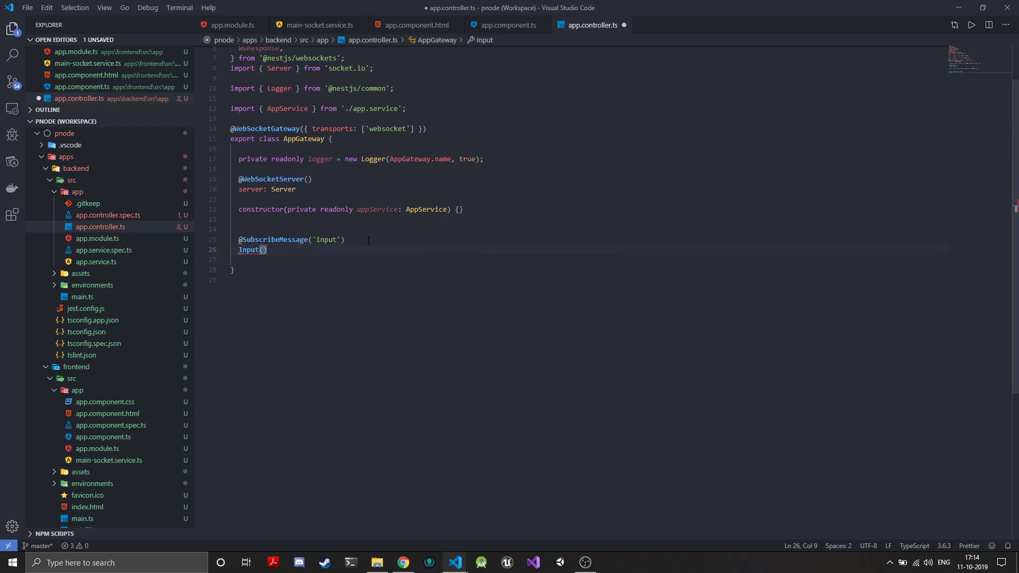
pyautogui.write('(')
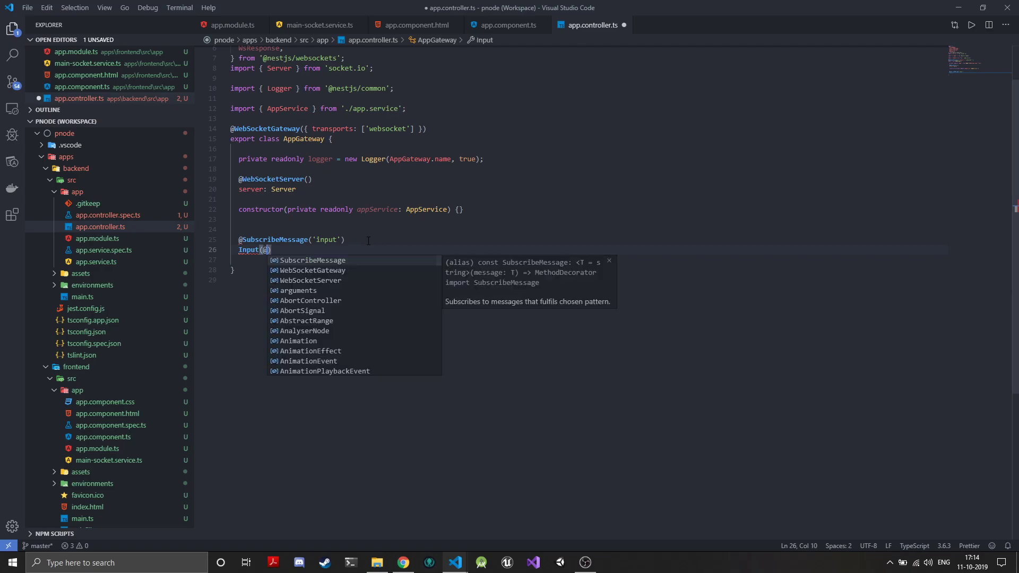
pyautogui.write('MessageBody(')
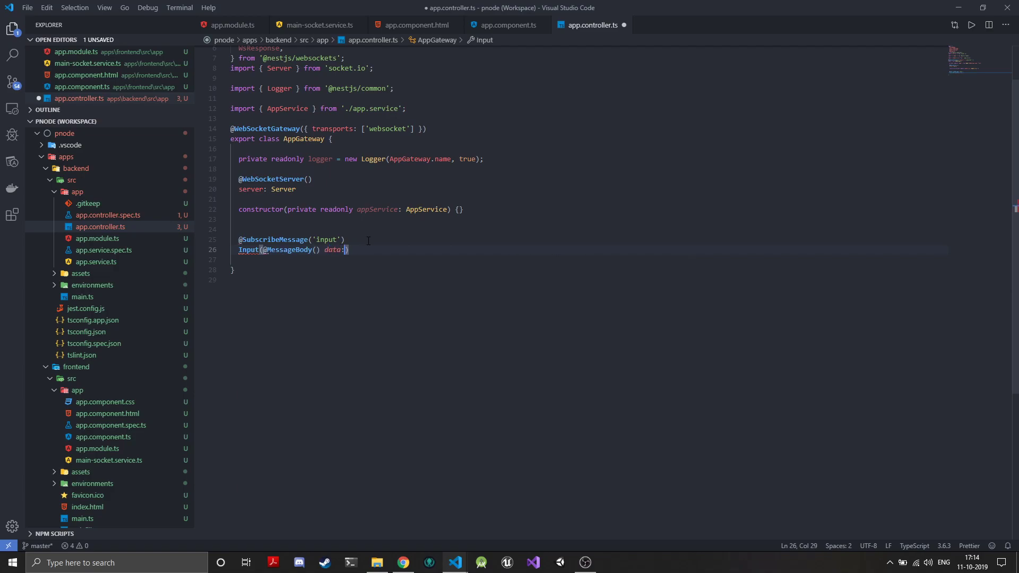
pyautogui.write('any')
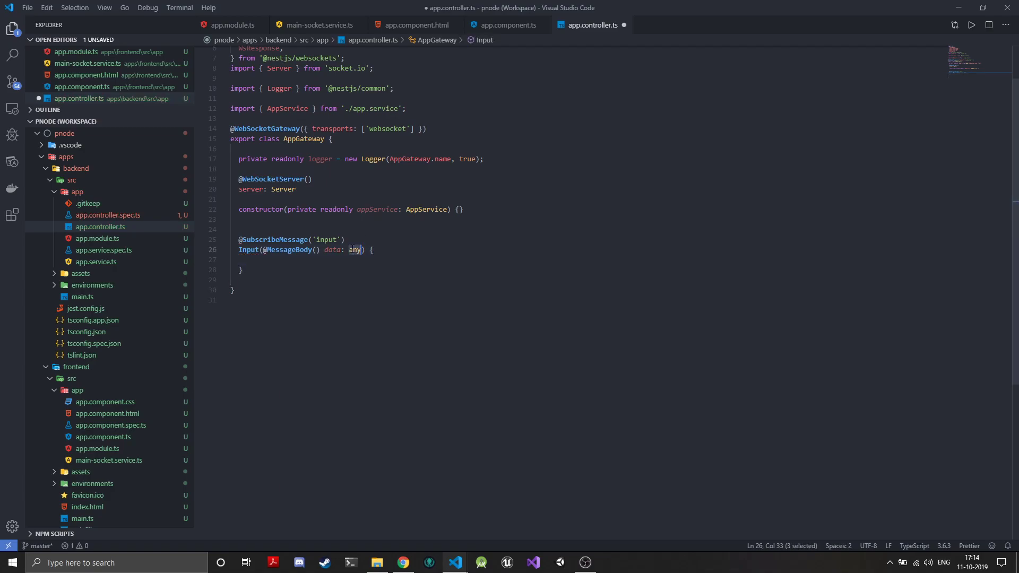
pyautogui.write('{}')
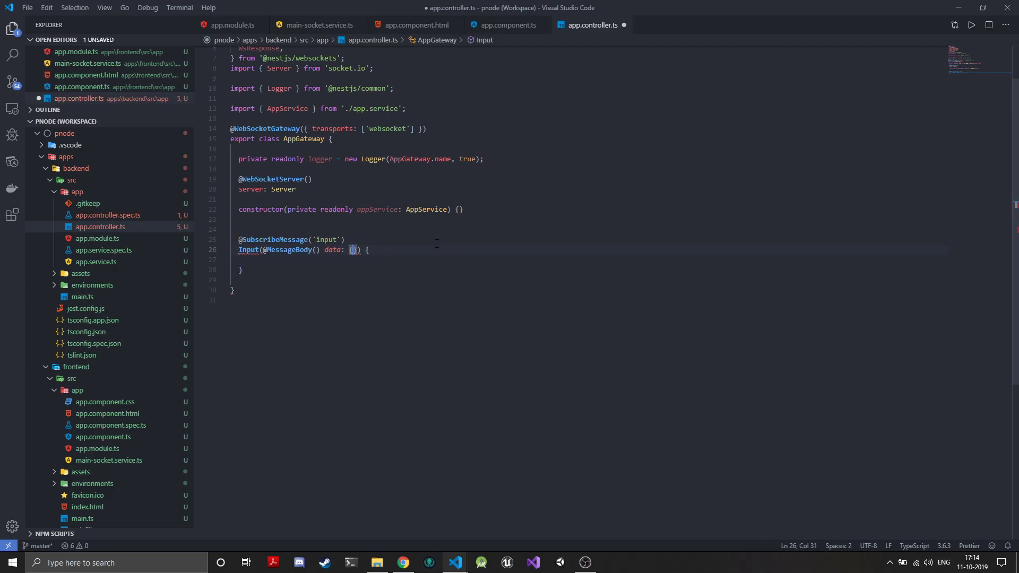
pyautogui.write('a: number, b:')
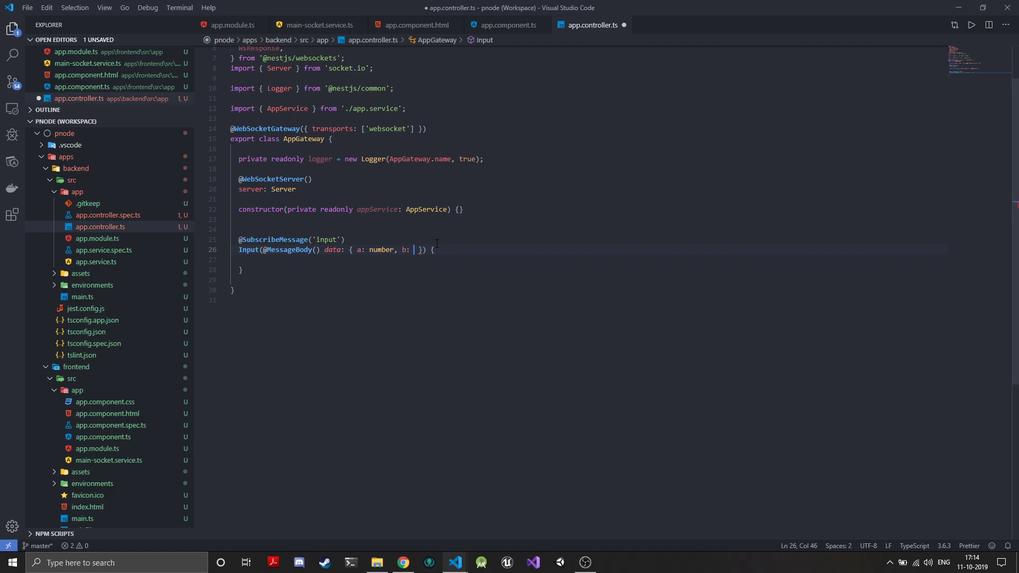
pyautogui.write('number')
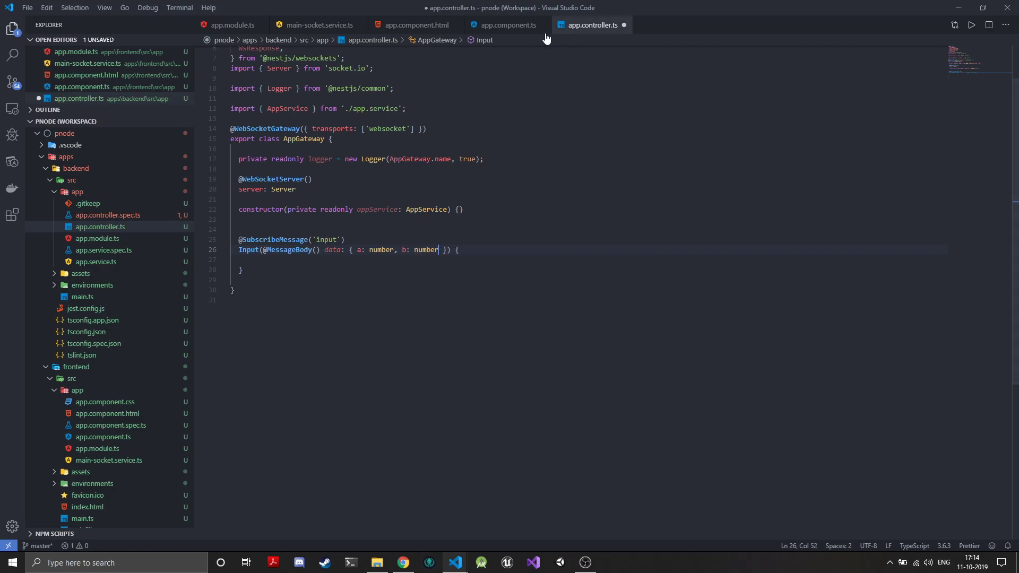
pyautogui.click(507, 25)
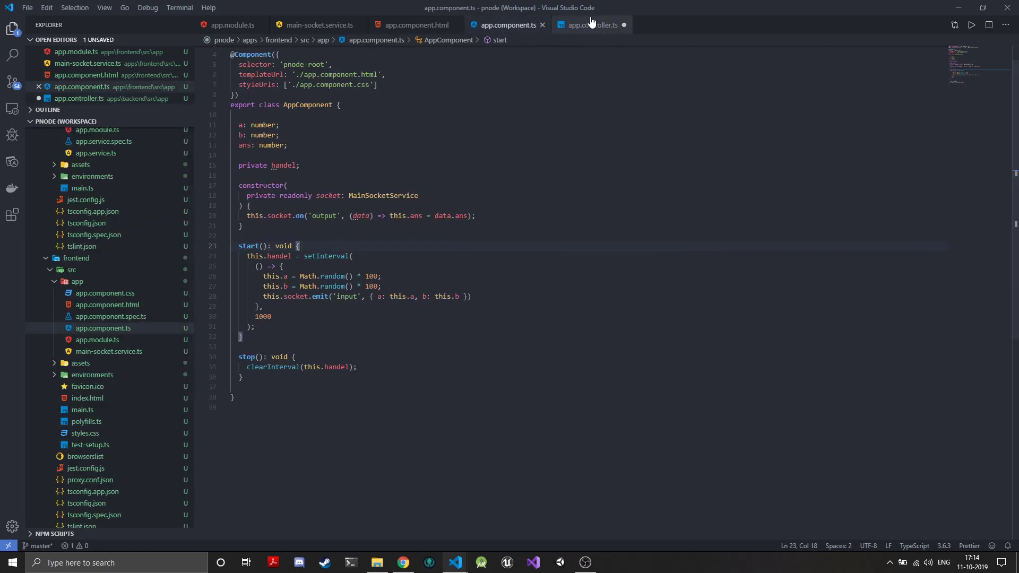
pyautogui.click(589, 25)
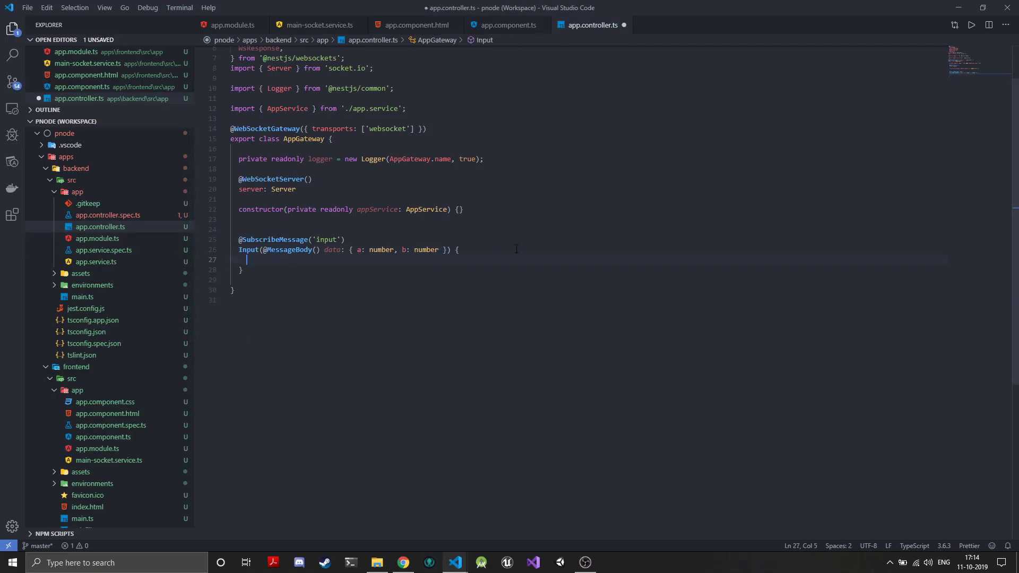
# Log incoming messages with this.logger.log(`DATA RECIVED: ${data}`); in the handler body.
pyautogui.write('this.logger.log(')
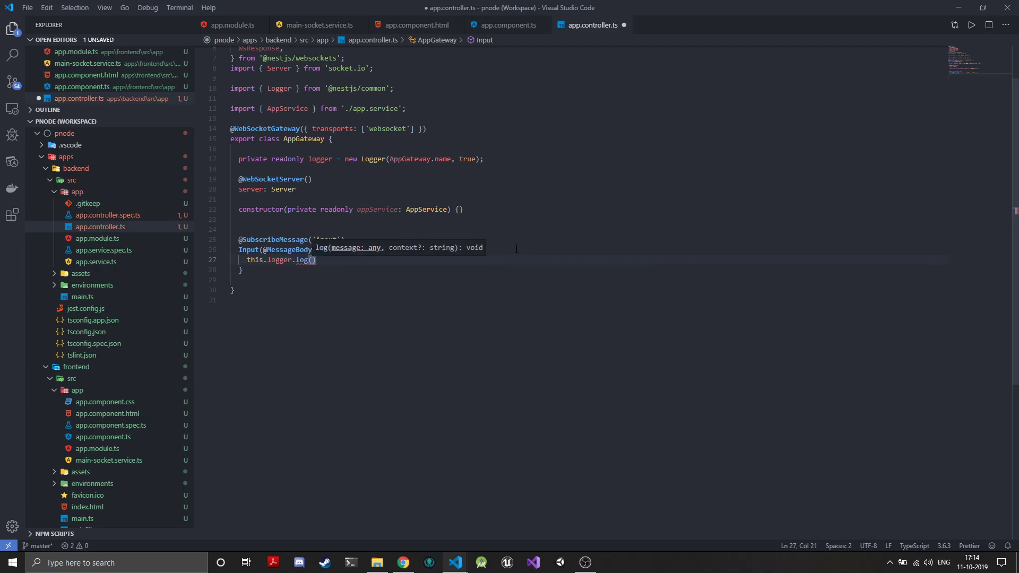
pyautogui.write('`')
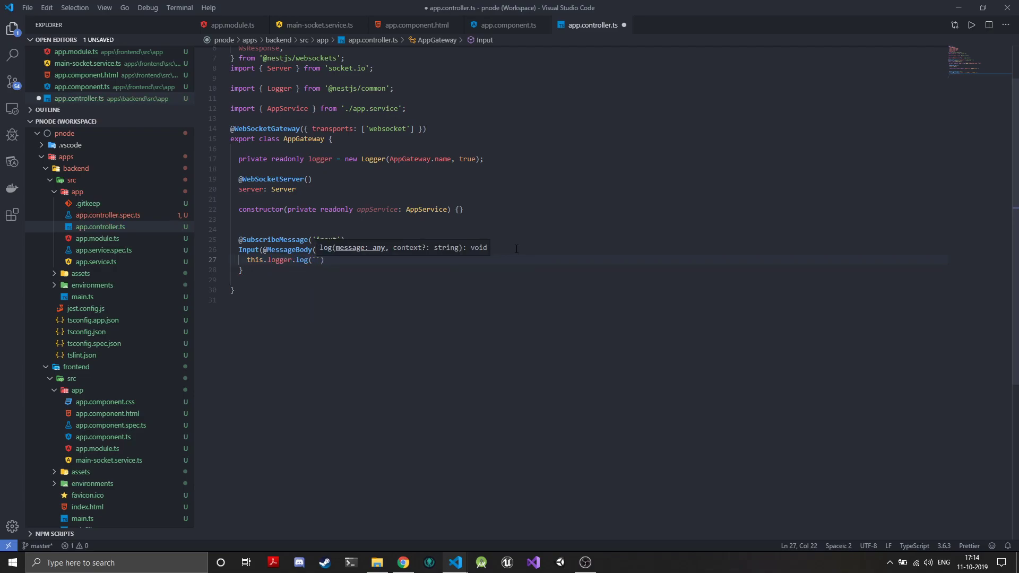
pyautogui.write('DATA RECIVED:')
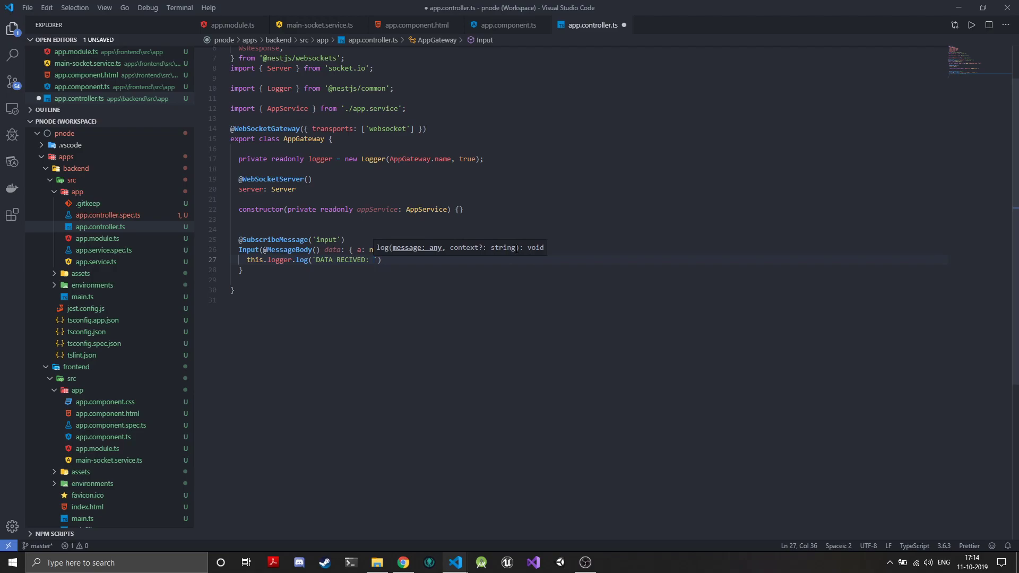
pyautogui.write('${data')
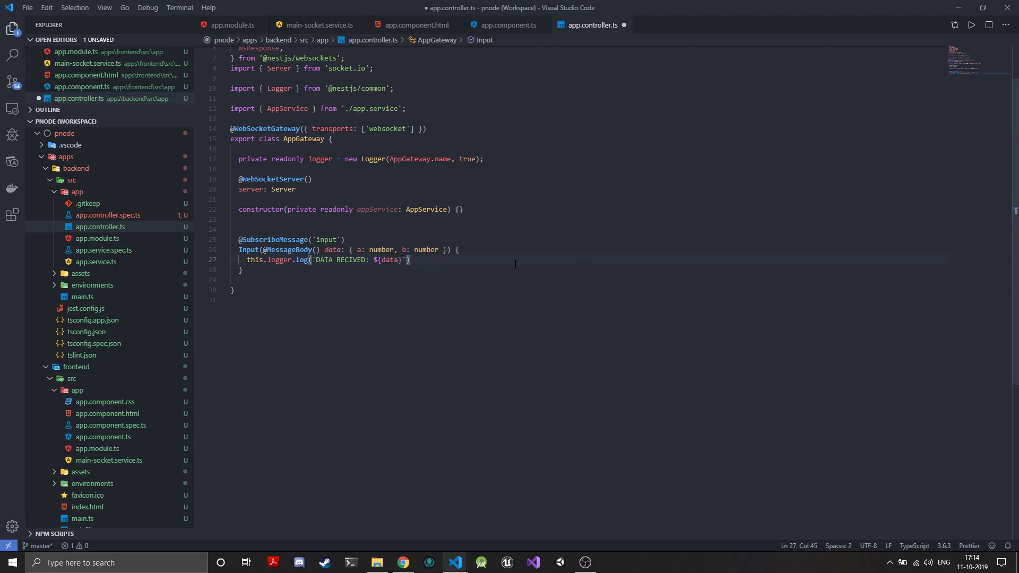
pyautogui.write(';')
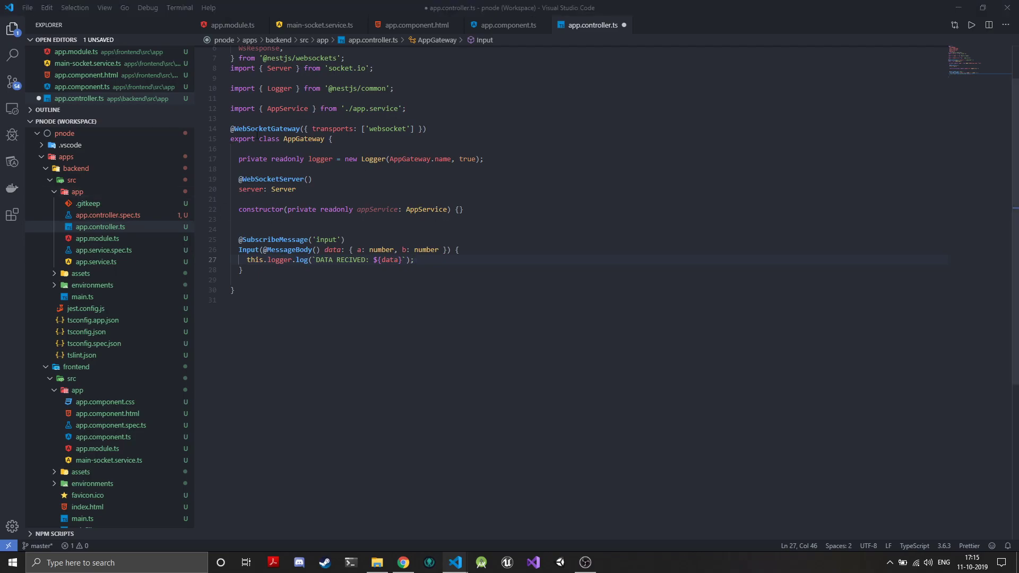
# Add handleConnection and handleDisconnect logging client.id, with Client imported from socket.io.
pyautogui.click(242, 270)
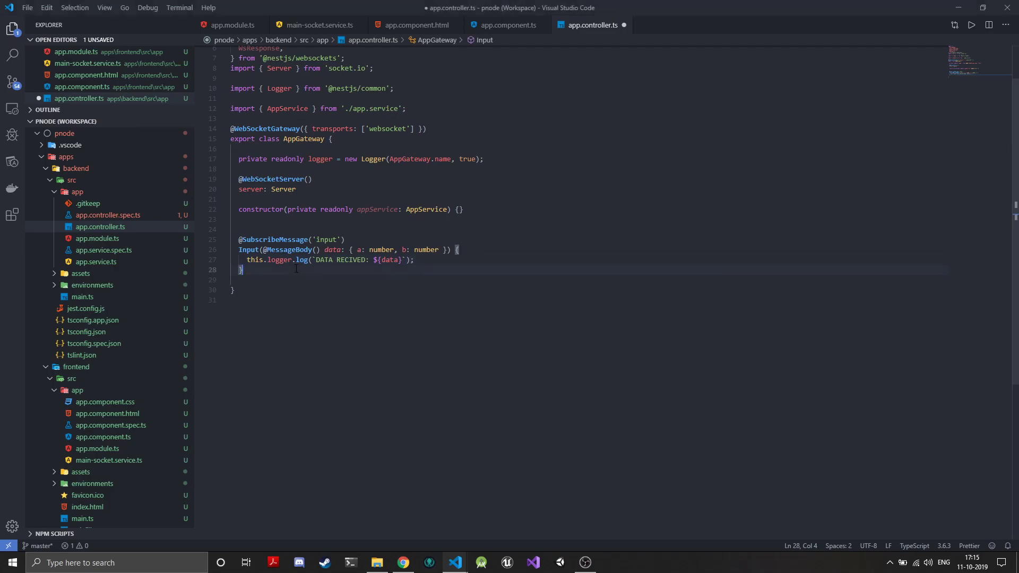
pyautogui.write('handleConnection(client: Client, ..._args: any[]): void {')
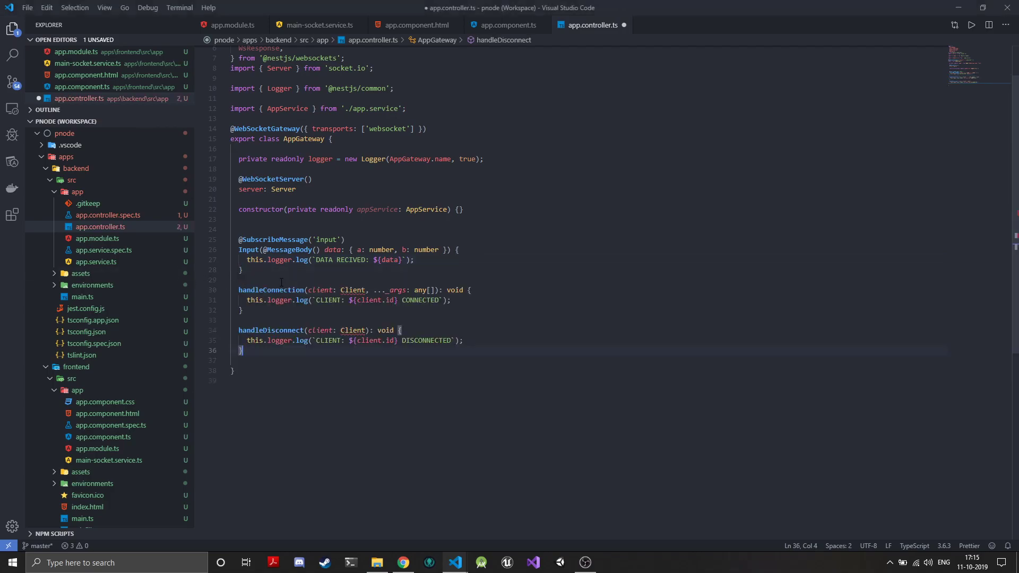
pyautogui.click(351, 290)
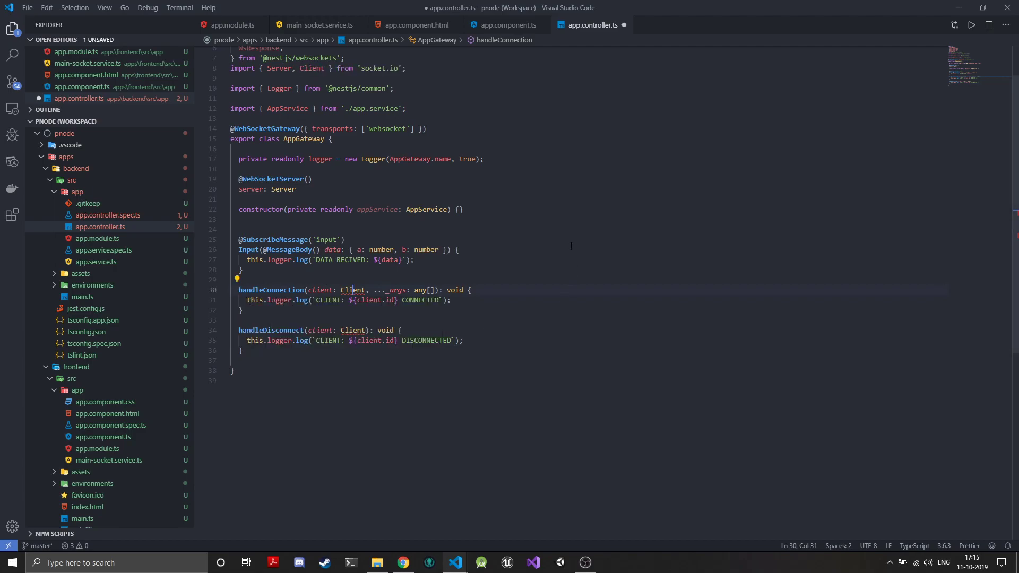
pyautogui.click(463, 340)
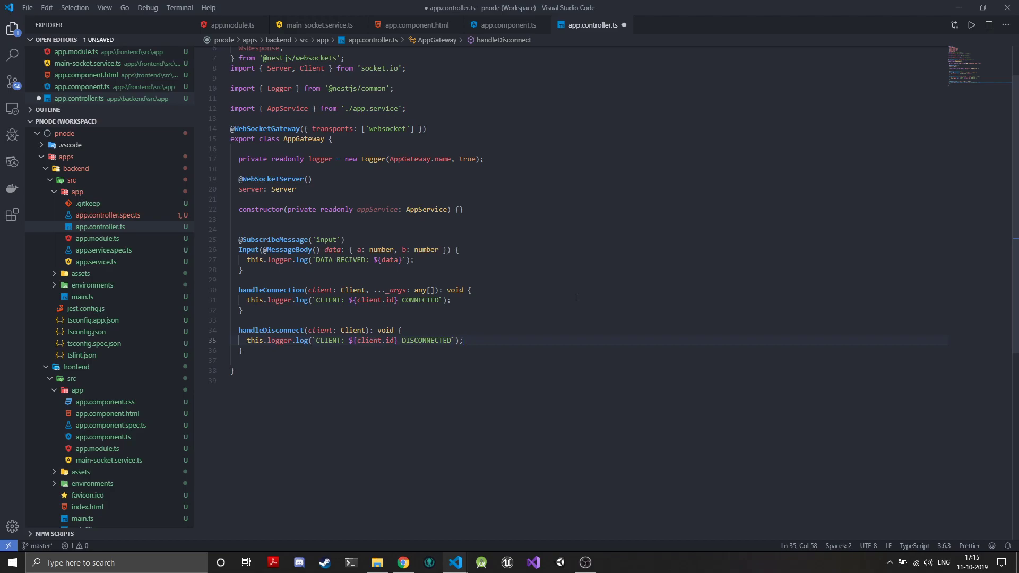
pyautogui.click(462, 340)
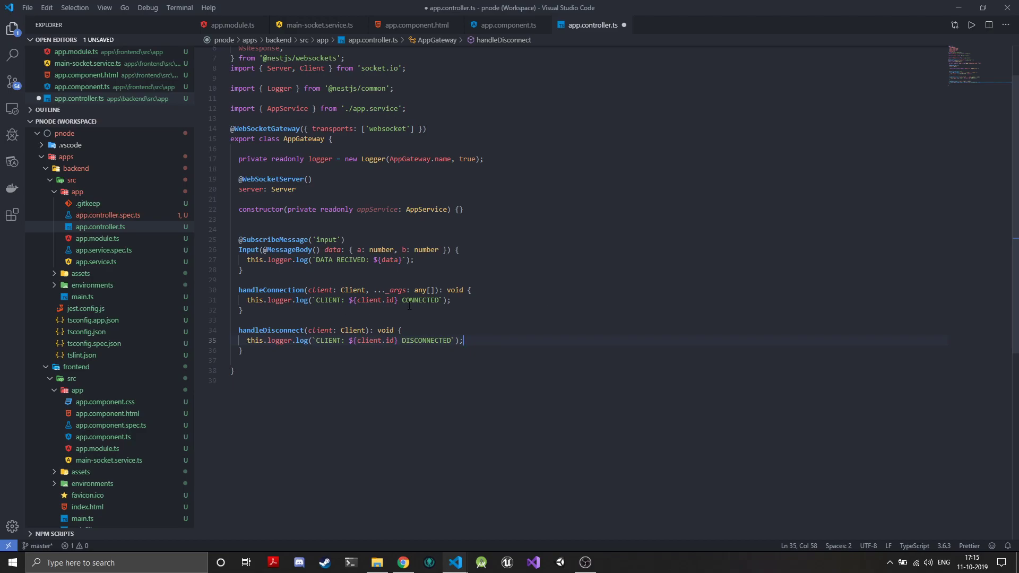
pyautogui.moveTo(502, 293)
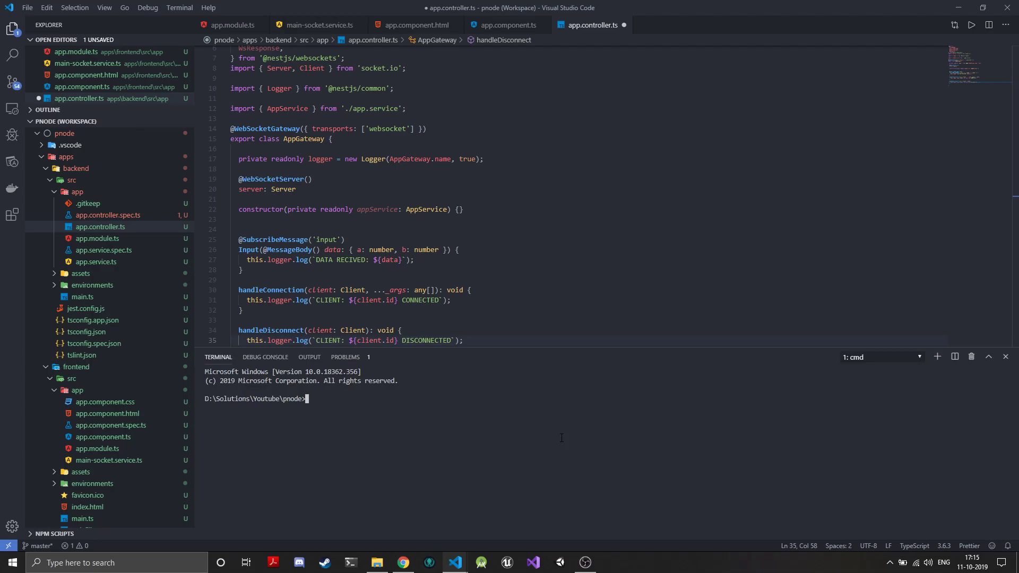
# Run npm start frontend in a split terminal and rename app.controller.ts to app.gateway.ts.
pyautogui.click(954, 356)
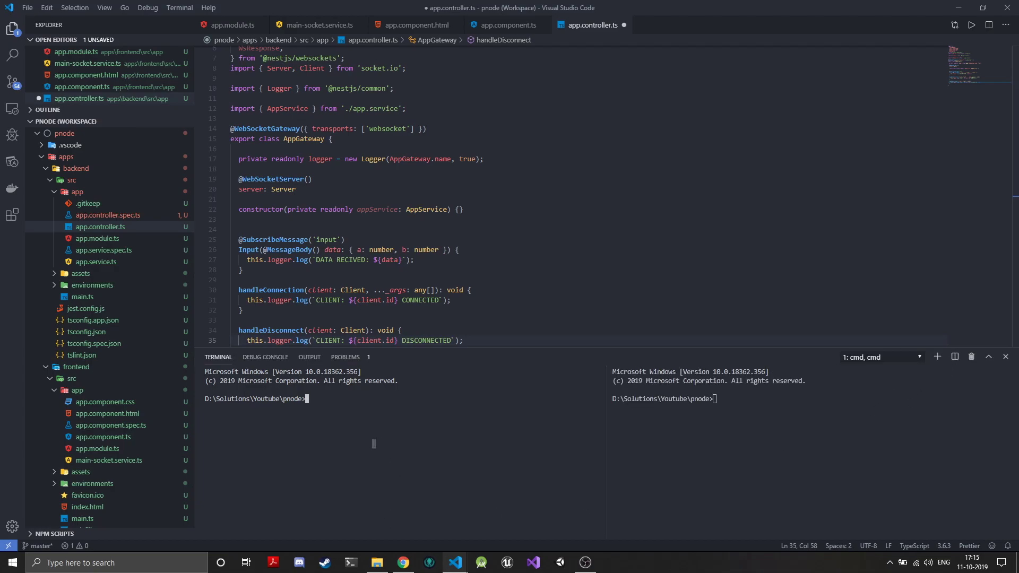
pyautogui.write('npm start backend')
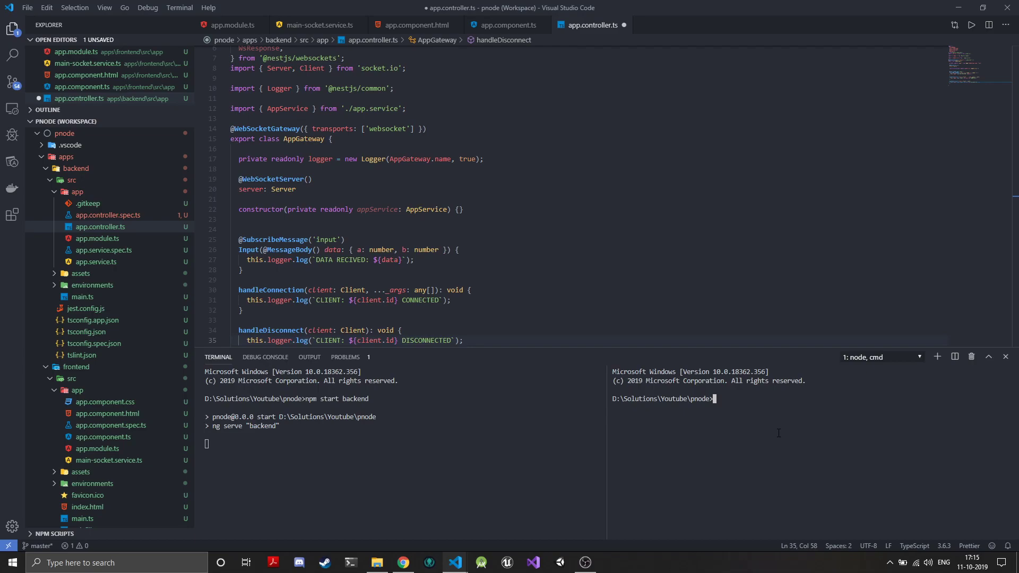
pyautogui.write('npm start f')
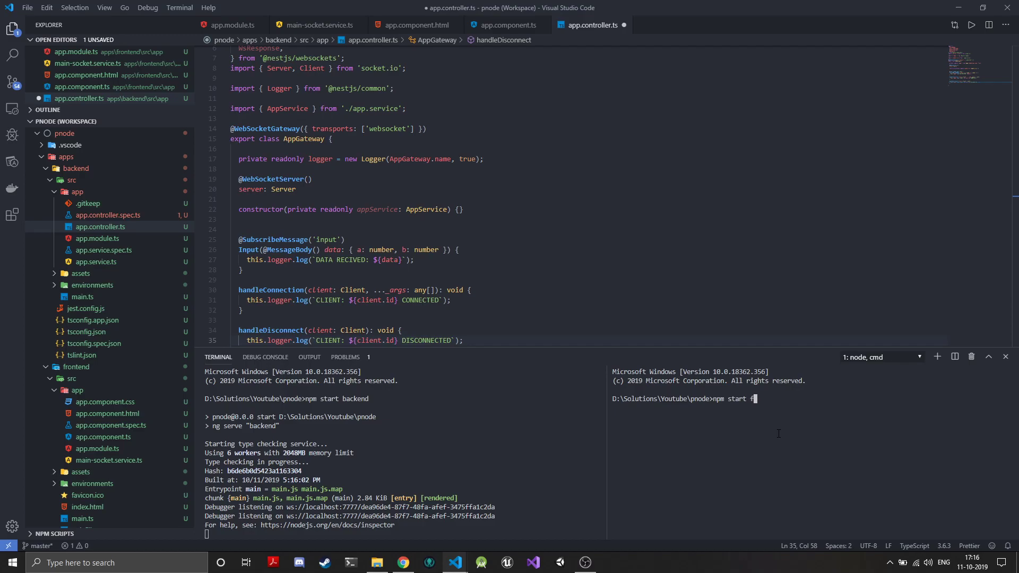
pyautogui.write('rontend')
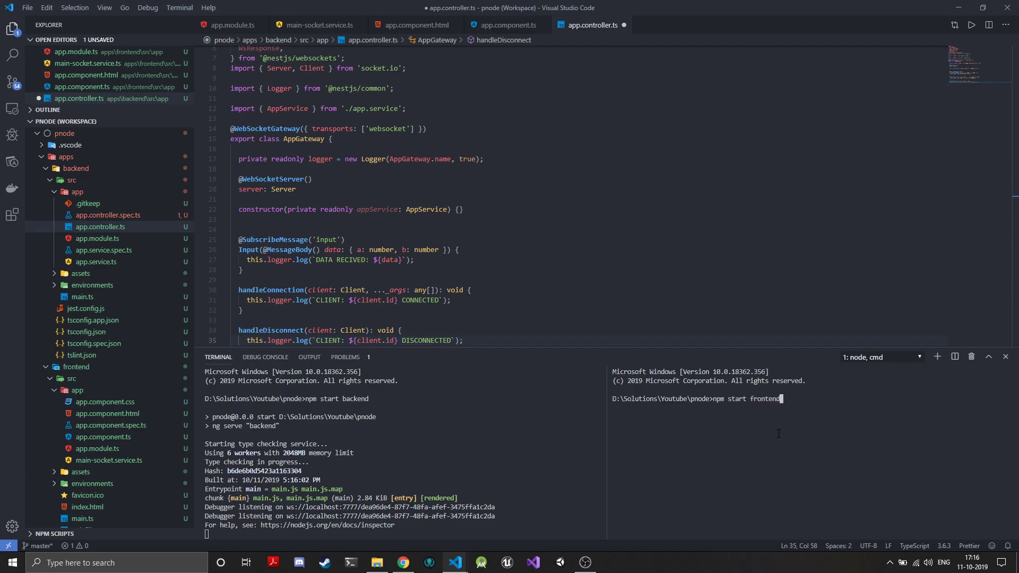
pyautogui.press('Return')
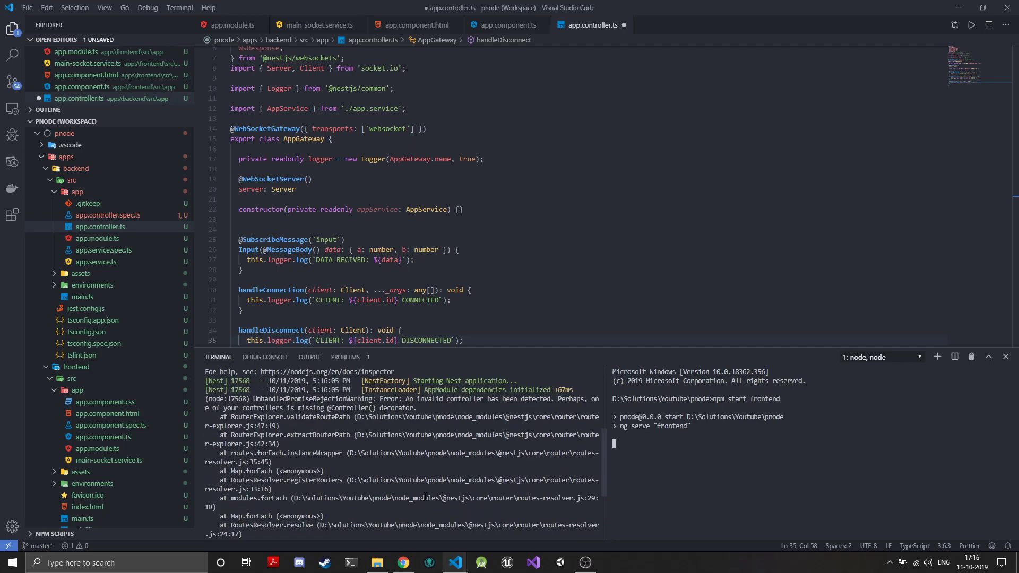
pyautogui.click(312, 179)
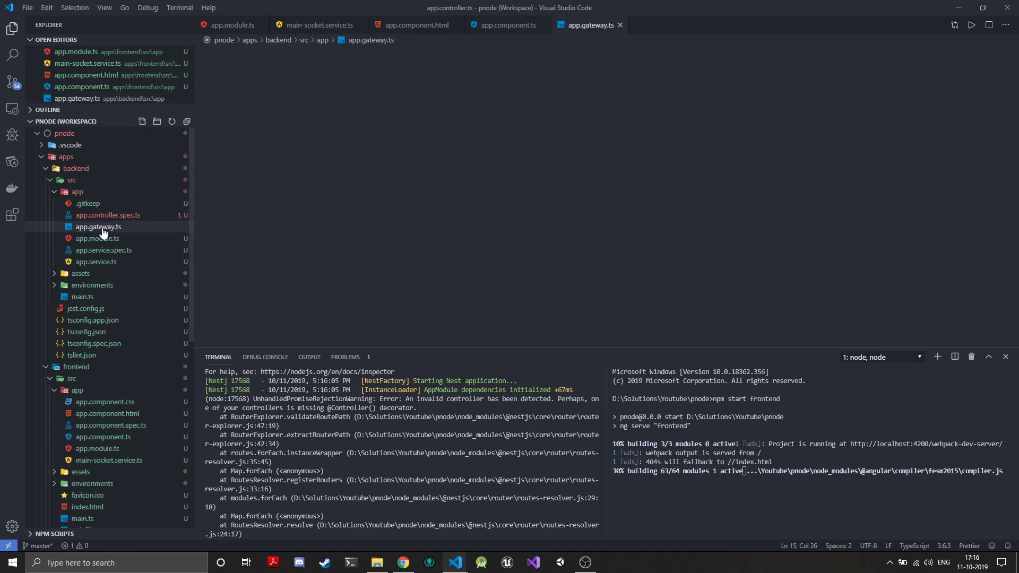
# Register AppGateway as a provider in the backend app.module.ts.
pyautogui.click(98, 228)
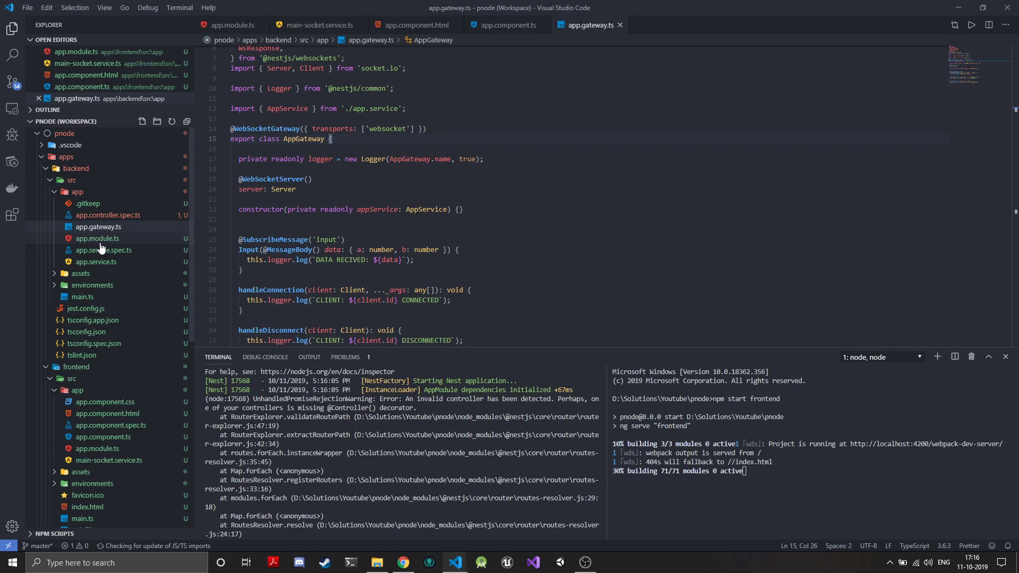
pyautogui.click(97, 239)
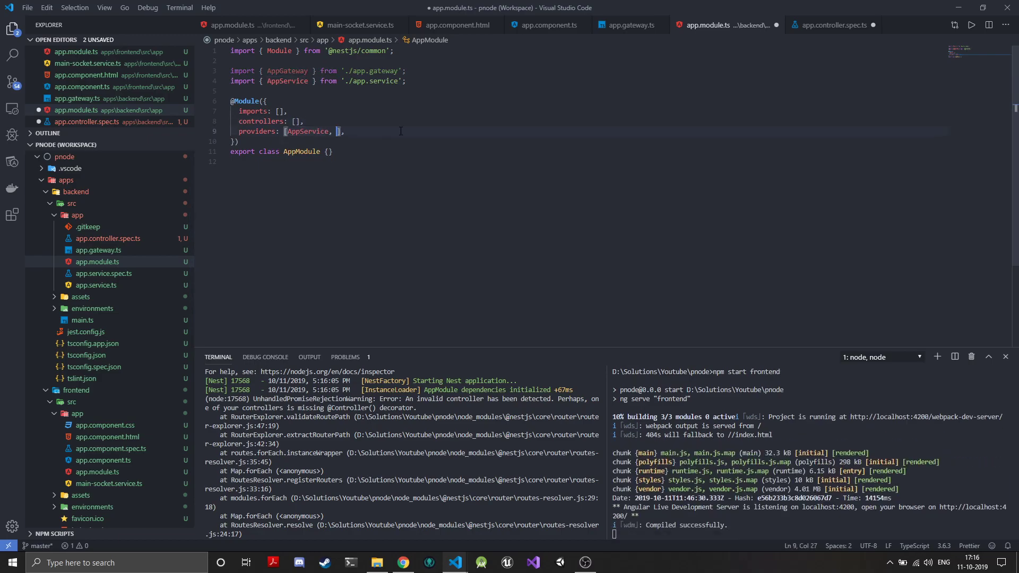
pyautogui.write('AppGateway')
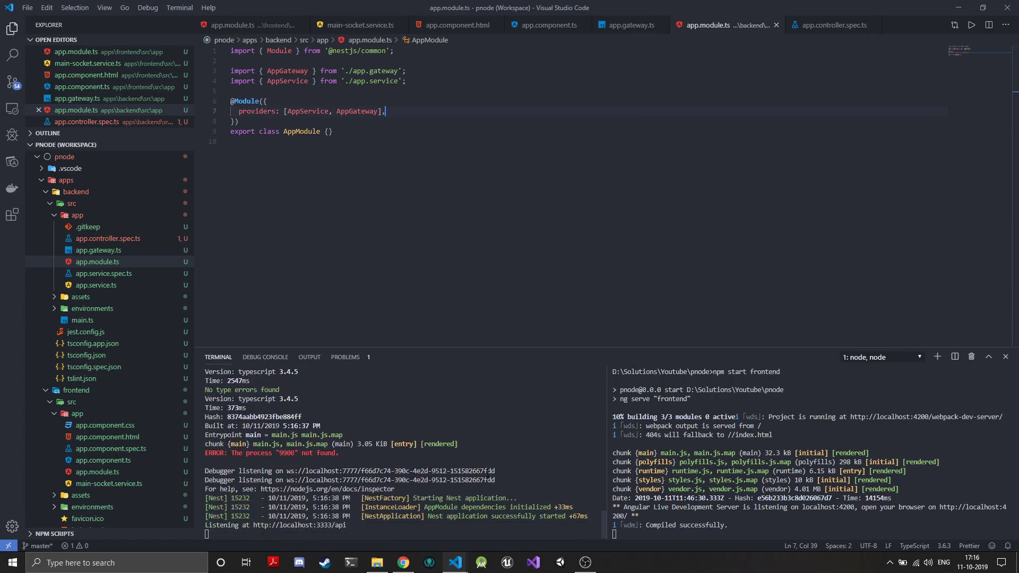
pyautogui.moveTo(289, 526)
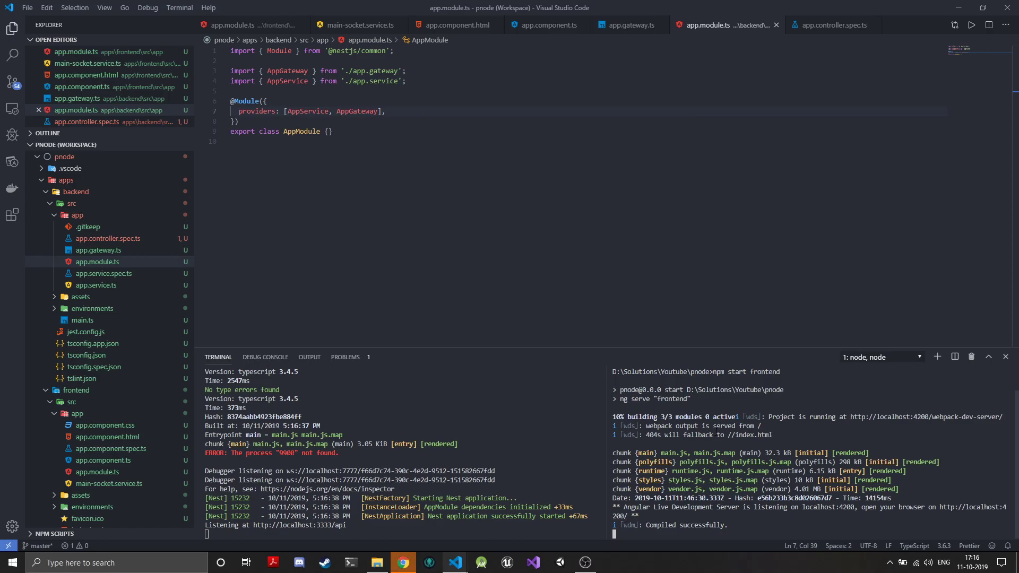
pyautogui.moveTo(404, 563)
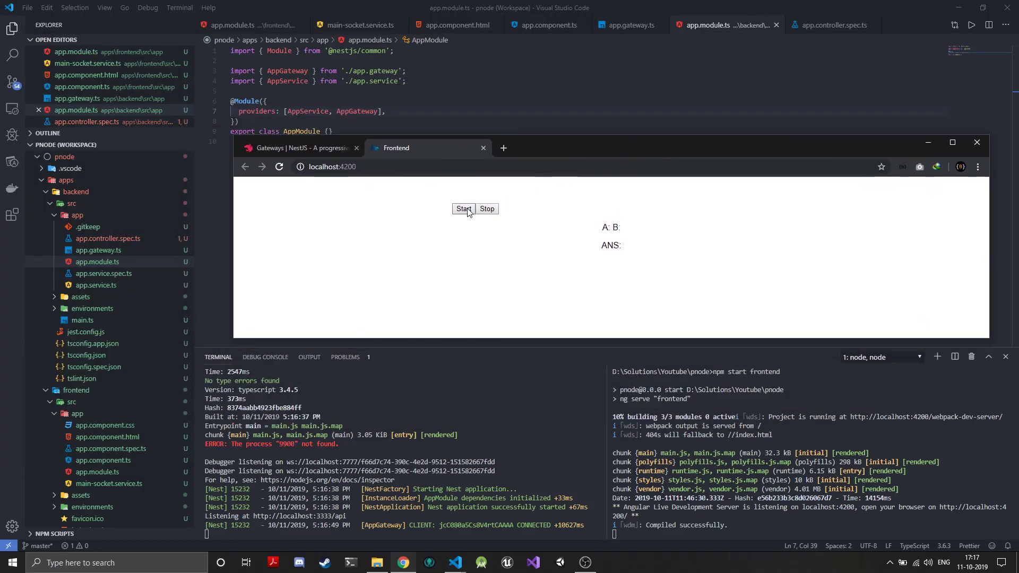
# Start the stream of random A and B values on localhost:4200.
pyautogui.click(464, 209)
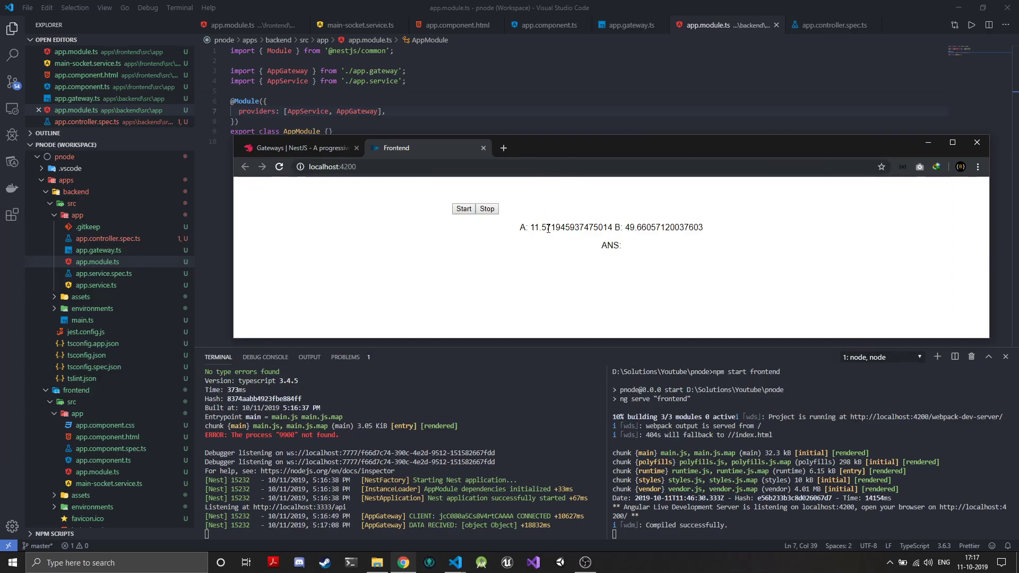
pyautogui.click(464, 209)
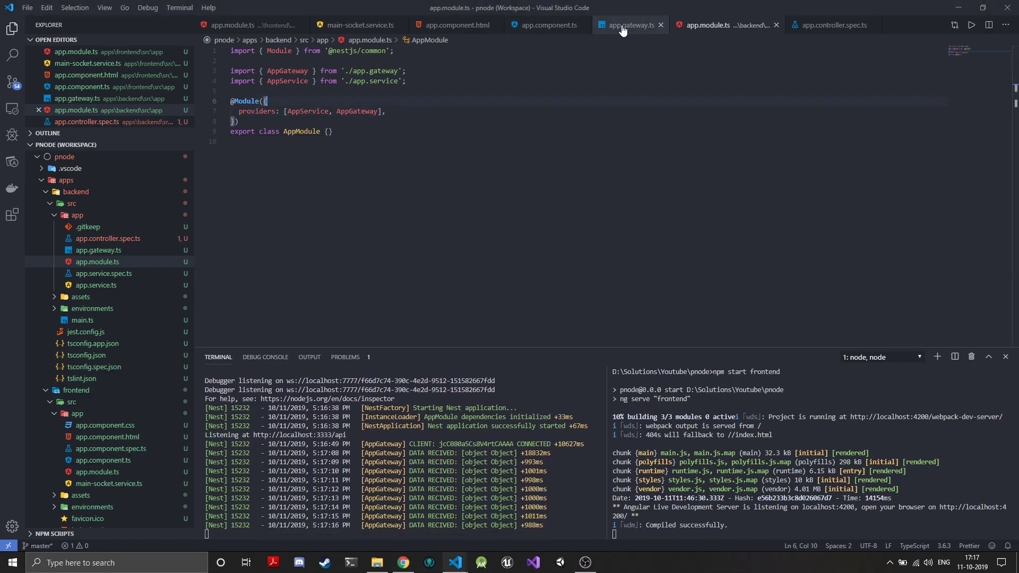
# Wrap the logged data in JSON.stringify(data) so the terminal prints a and b values.
pyautogui.click(627, 24)
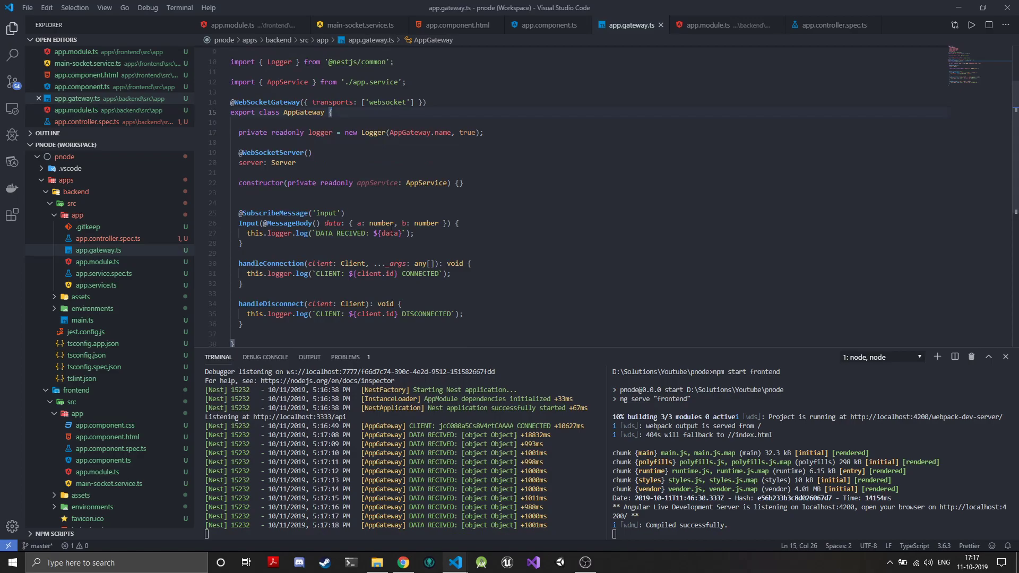
pyautogui.write('HSON')
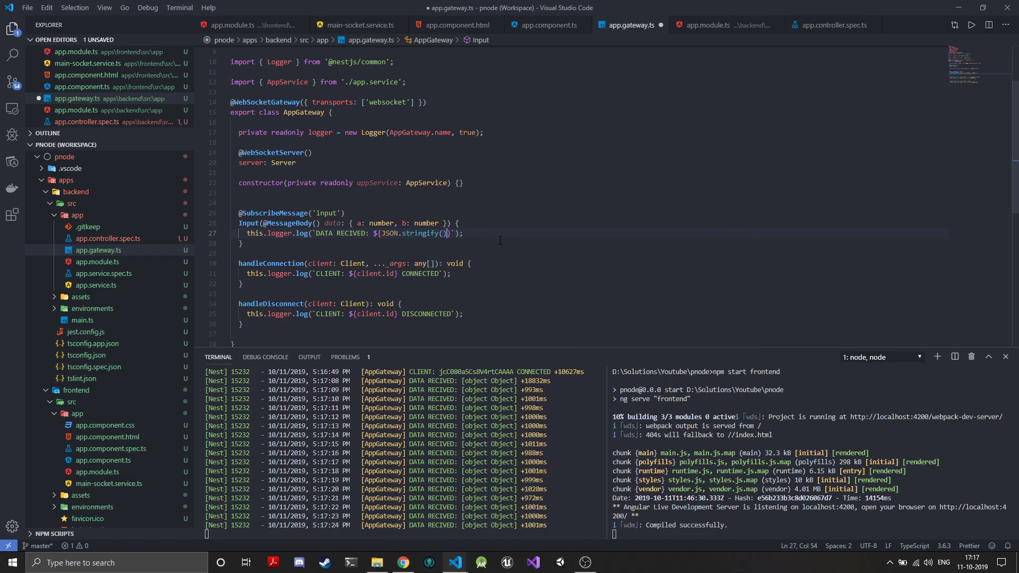
pyautogui.write('data')
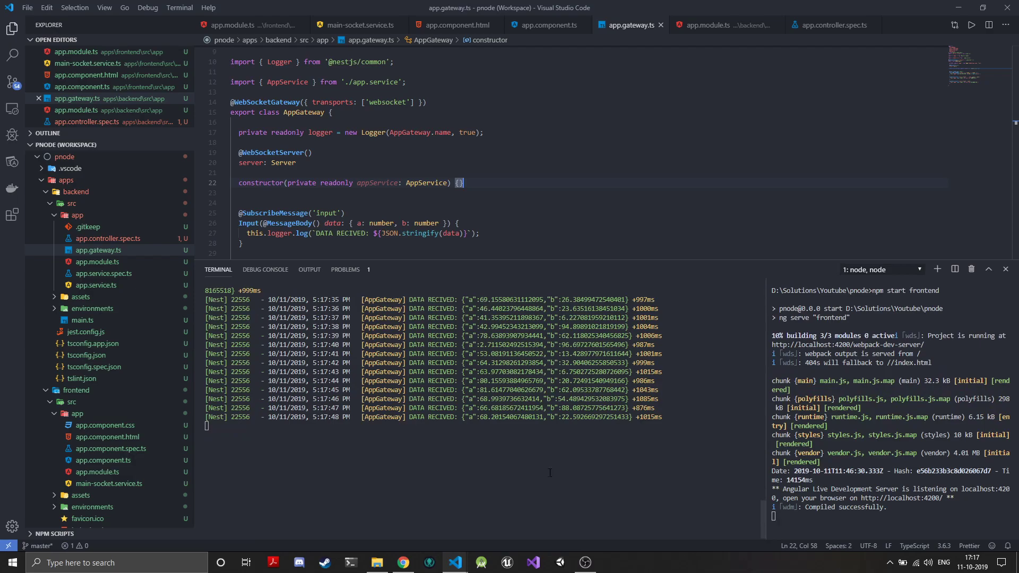
pyautogui.click(403, 563)
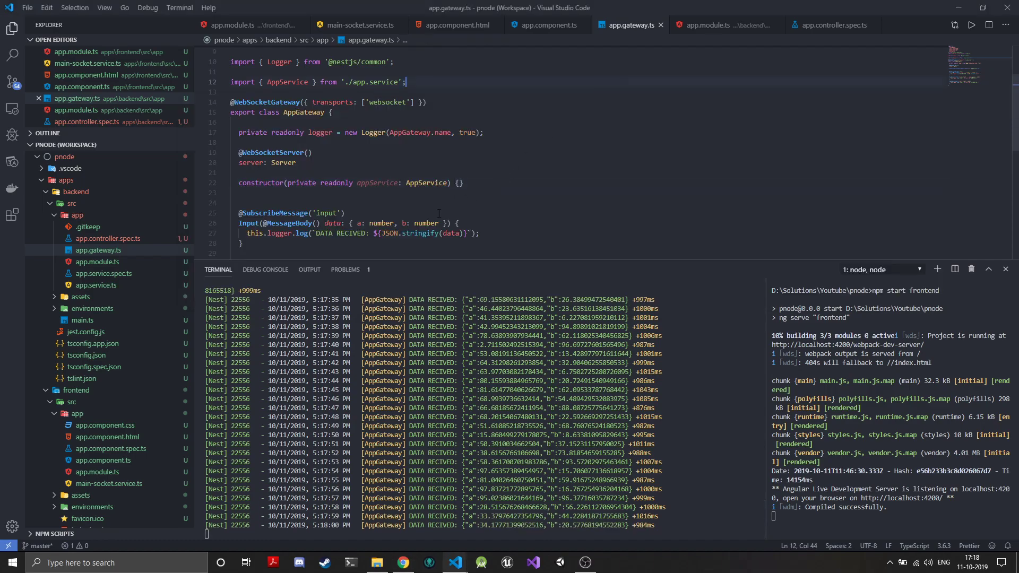
# Emit this.server.emit('output', { ans: data.a * data.b }); from the input handler.
pyautogui.scroll(-3)
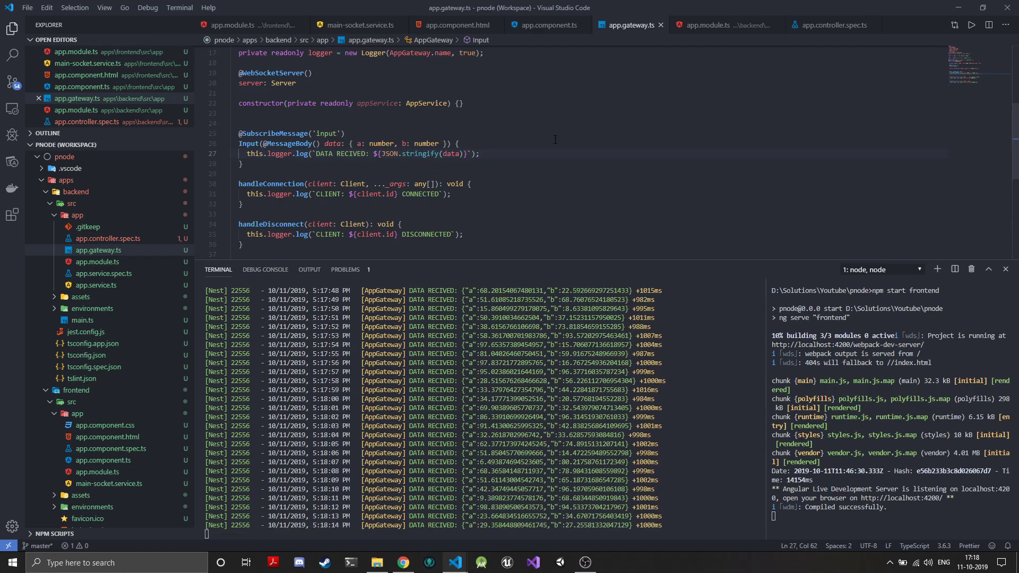
pyautogui.write("this.server.emit('output")
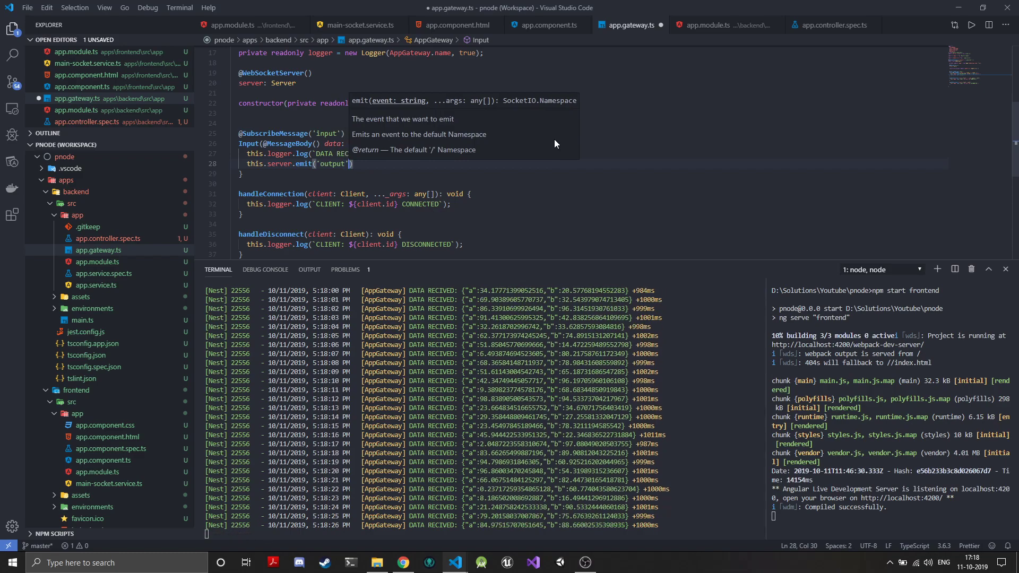
pyautogui.write(',')
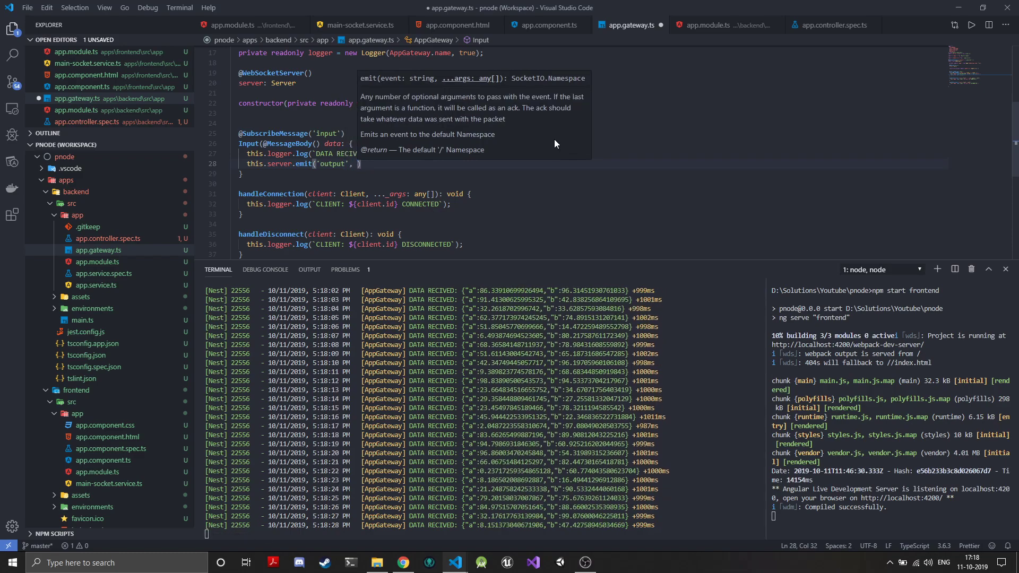
pyautogui.write('{')
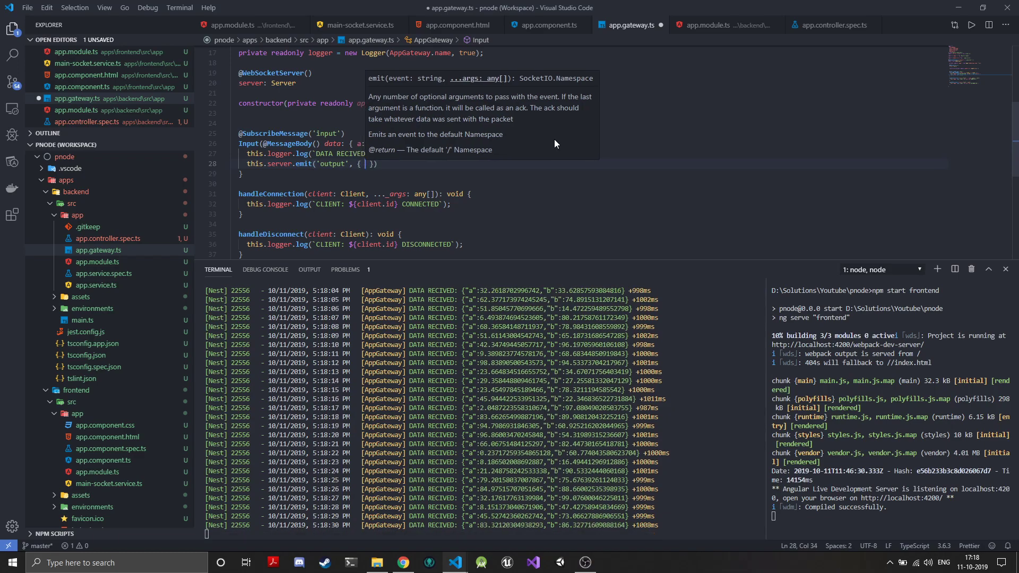
pyautogui.write('ans:')
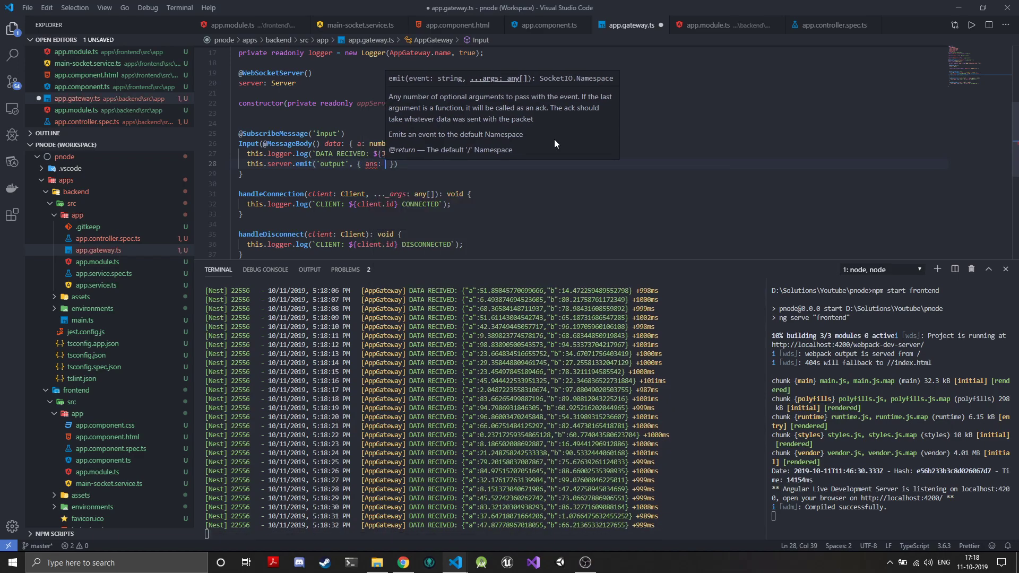
pyautogui.write('da')
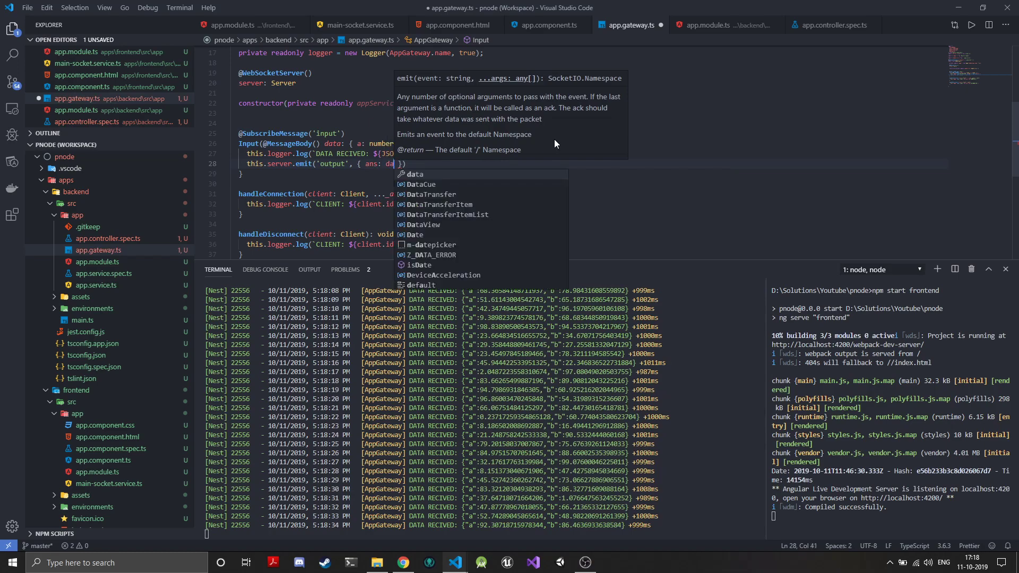
pyautogui.write('.a * da')
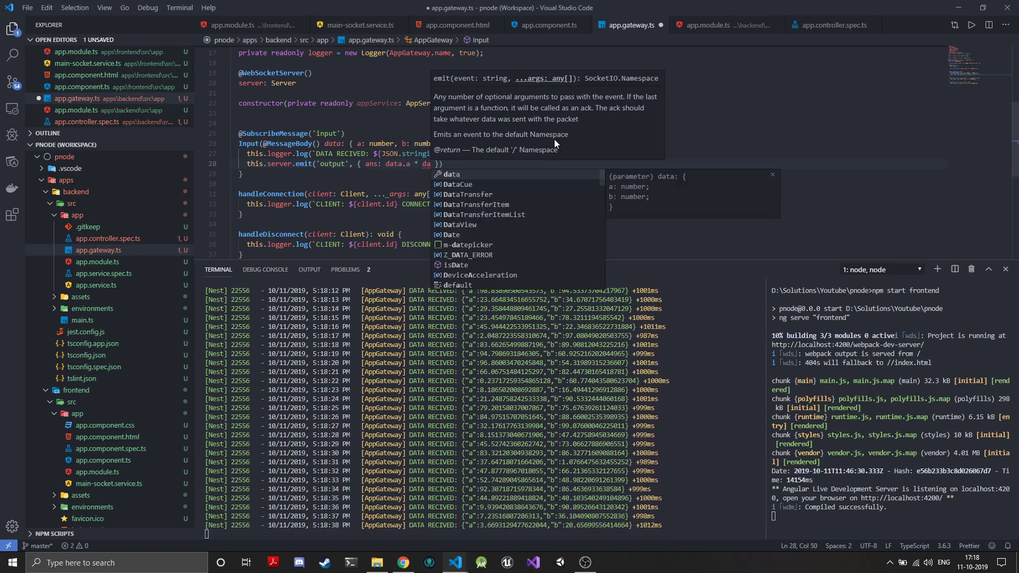
pyautogui.write('b')
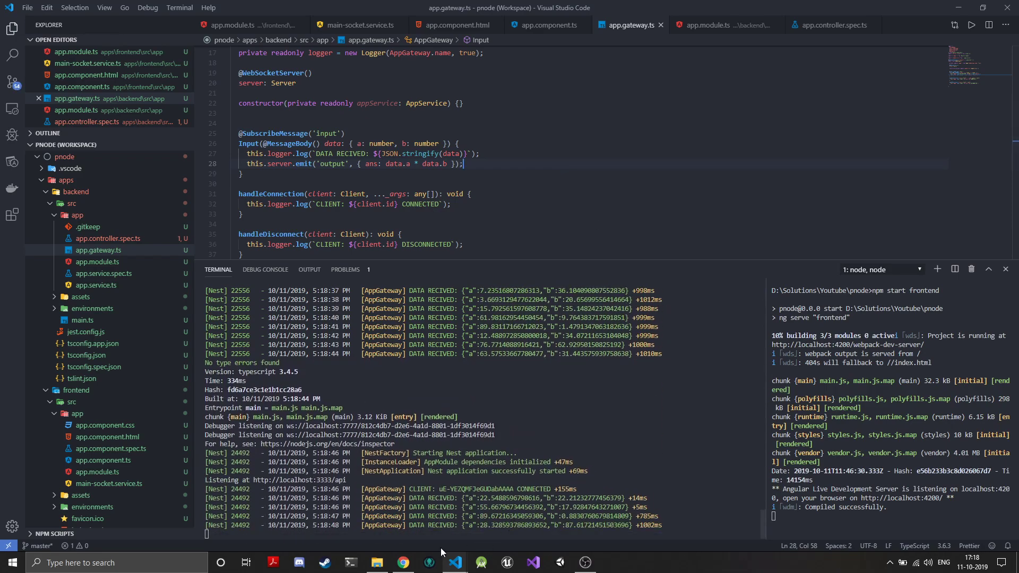
# View ANS as the product of A and B in Chrome, then return to the editor.
pyautogui.click(404, 562)
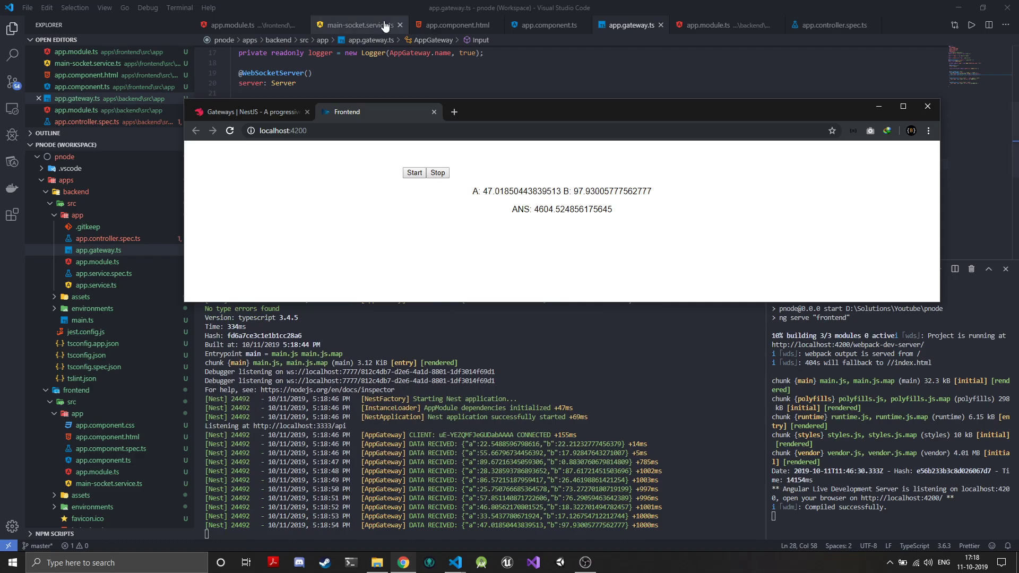
pyautogui.click(548, 25)
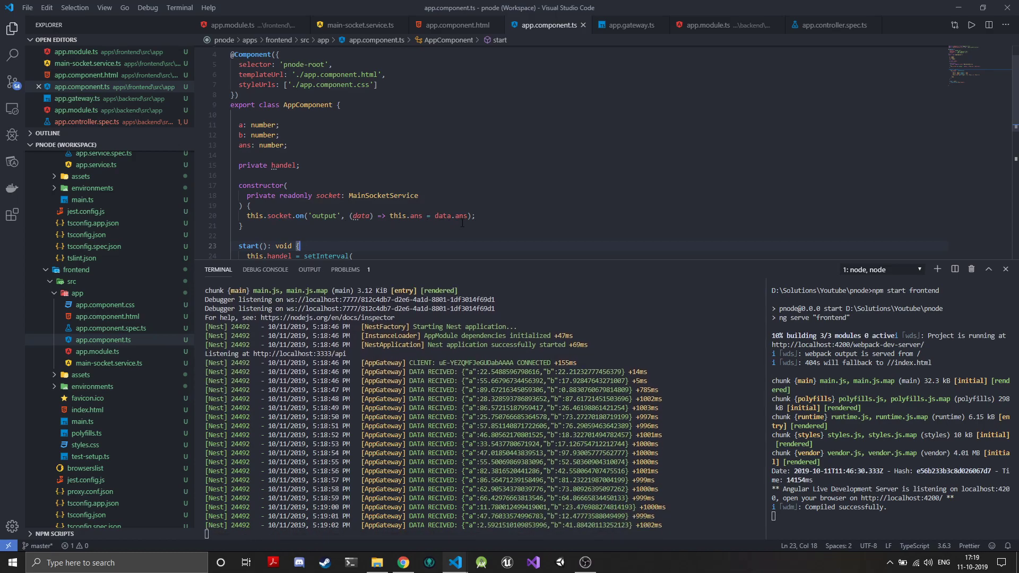
# Scroll through app.component.ts and bring the browser back to watch fresh A, B and ANS values.
pyautogui.scroll(-3)
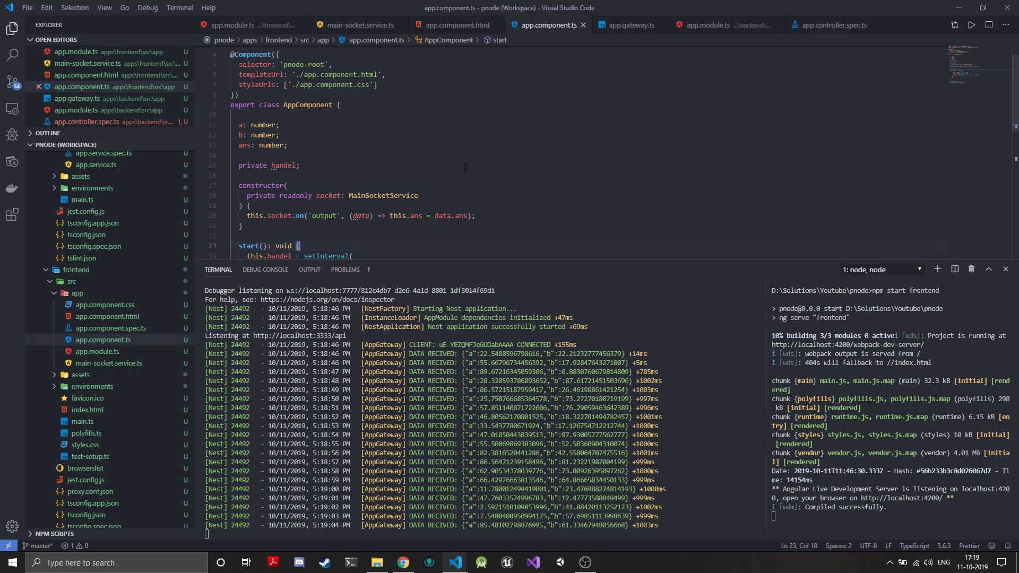
pyautogui.scroll(-3)
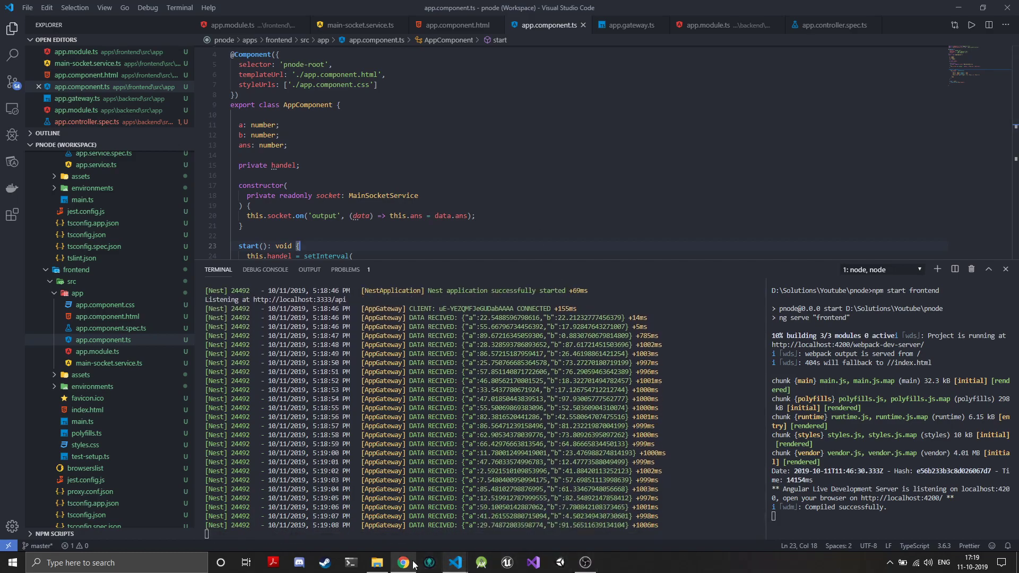
pyautogui.click(403, 563)
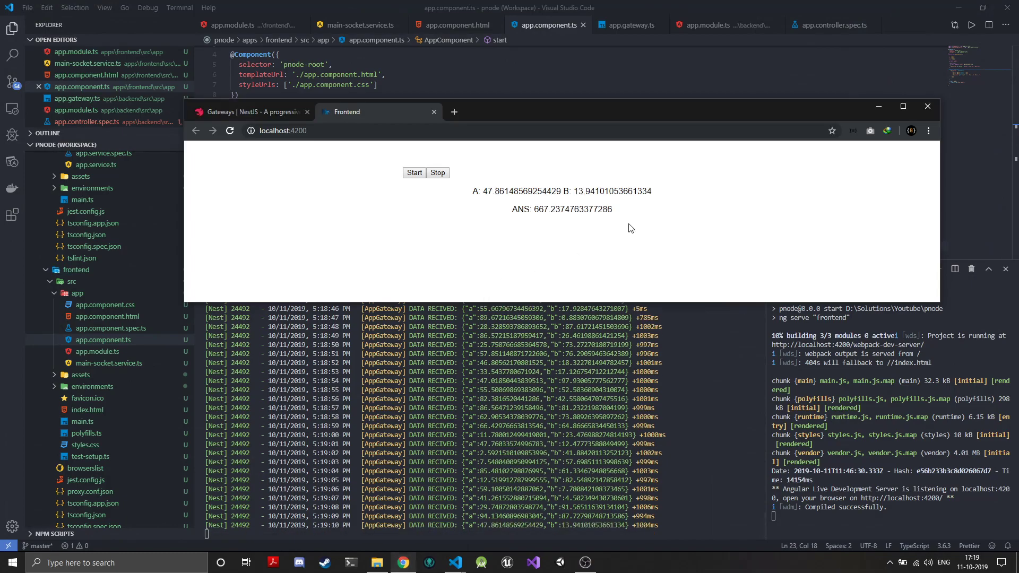